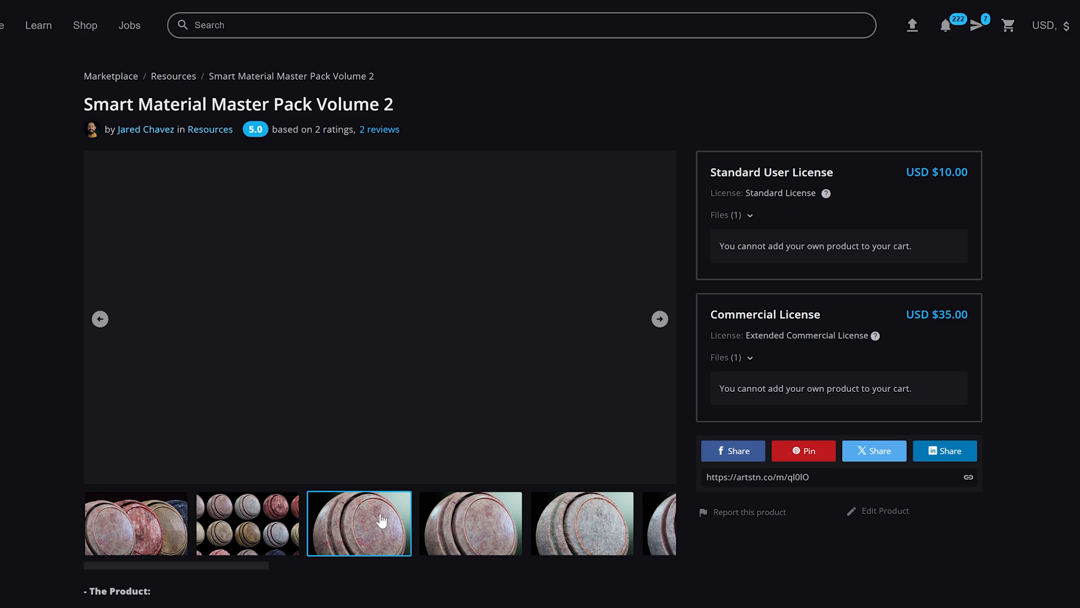
Preview a Volume 2 material sphere, then move to the Smart Material Master Pack Volume 1 listing.
click(471, 524)
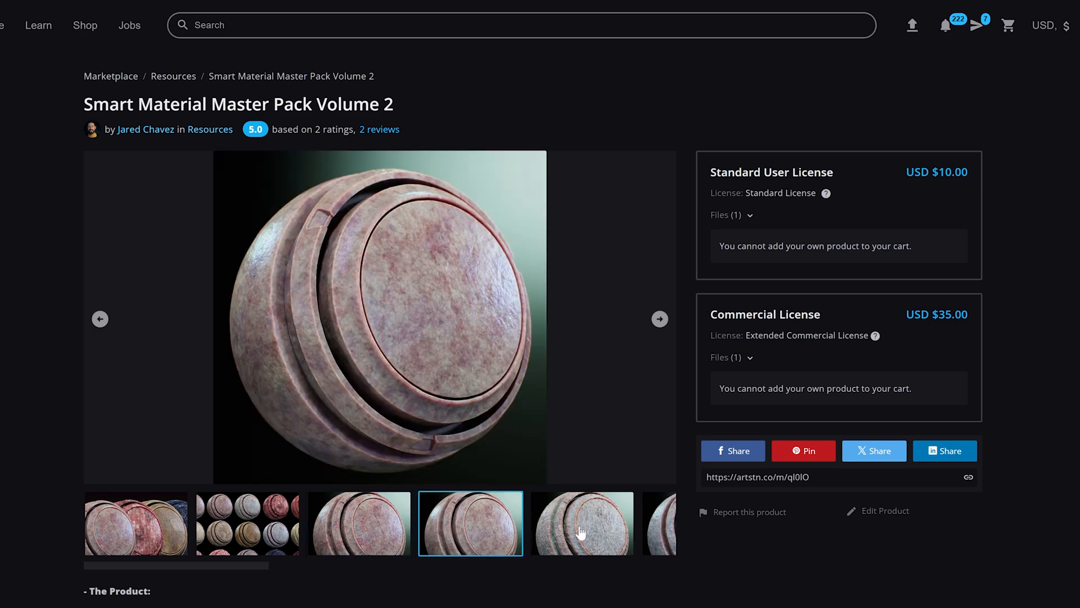
click(665, 536)
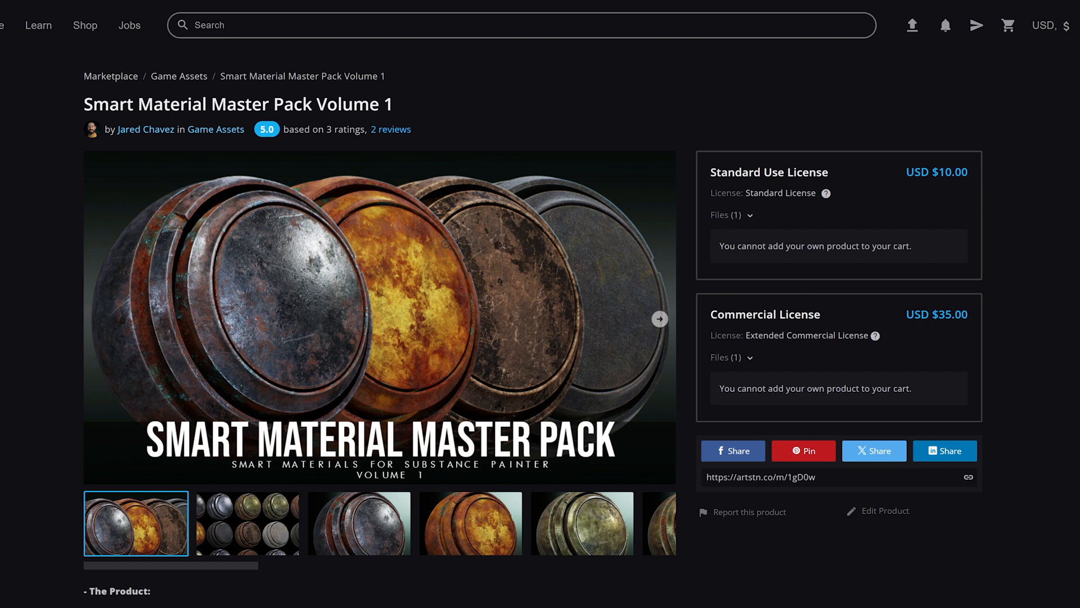
click(247, 523)
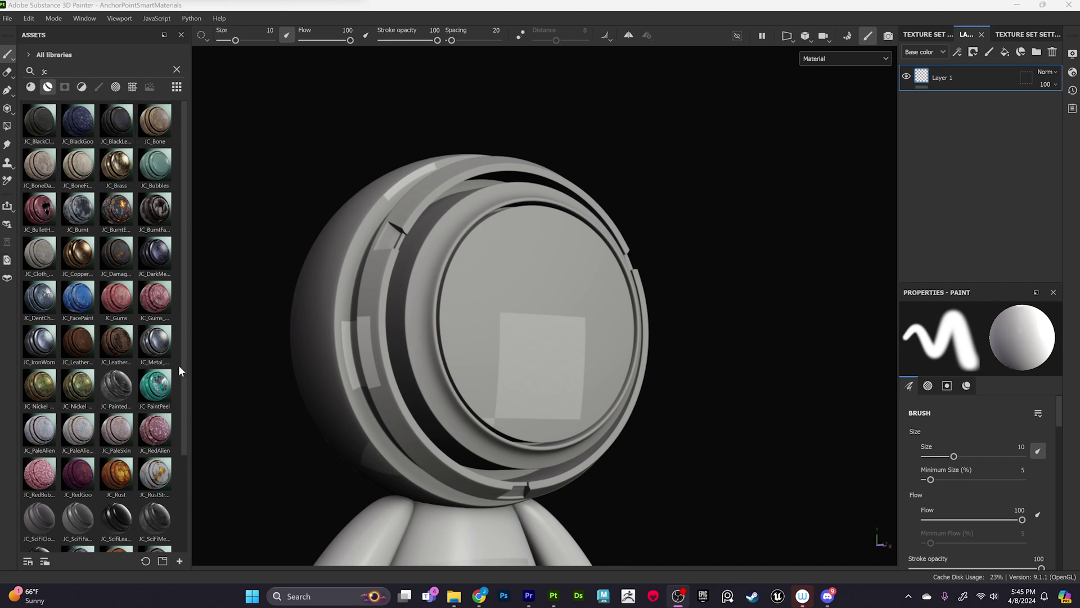
Apply JC_Burnt to the mesh and tune the mask Levels to control the burn spread.
drag(116, 210, 420, 303)
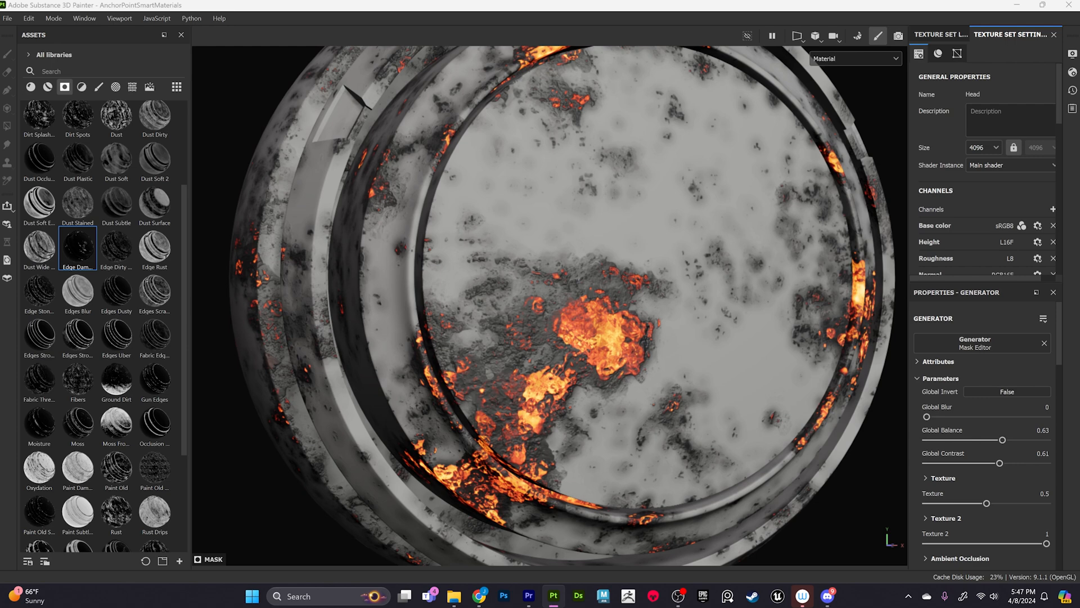
click(856, 59)
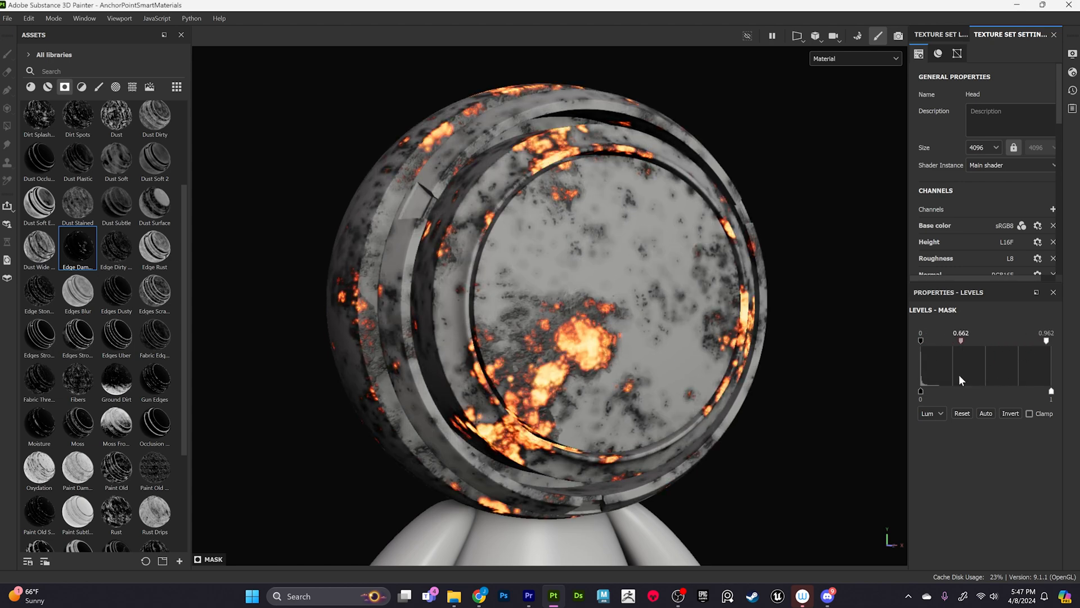
drag(960, 343, 921, 342)
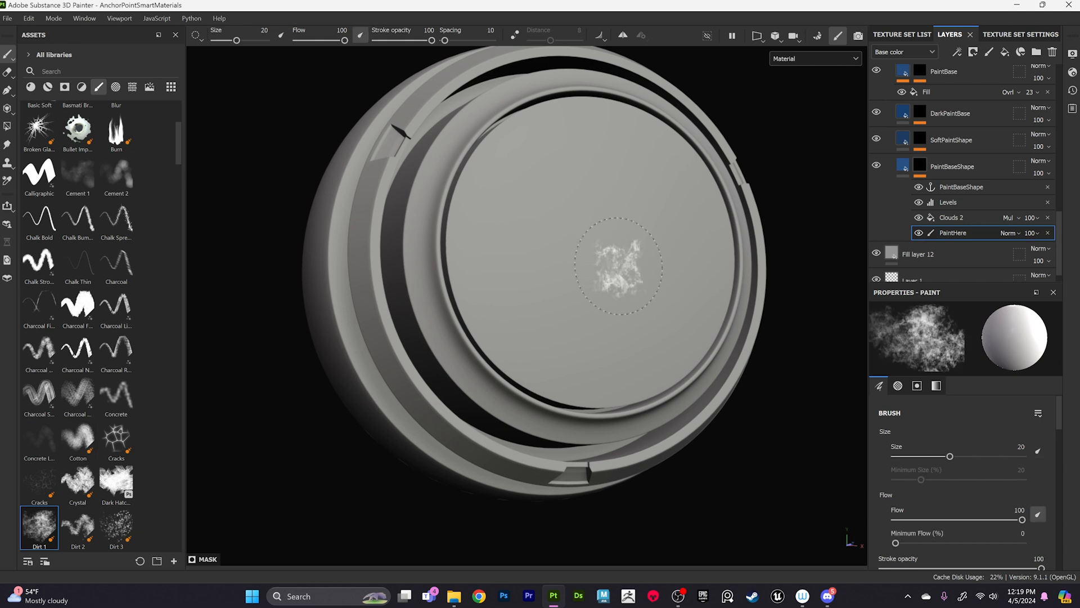
Stamp thick blue raised paint onto the disc centre with the Dirt 1 brush.
drag(613, 269, 558, 275)
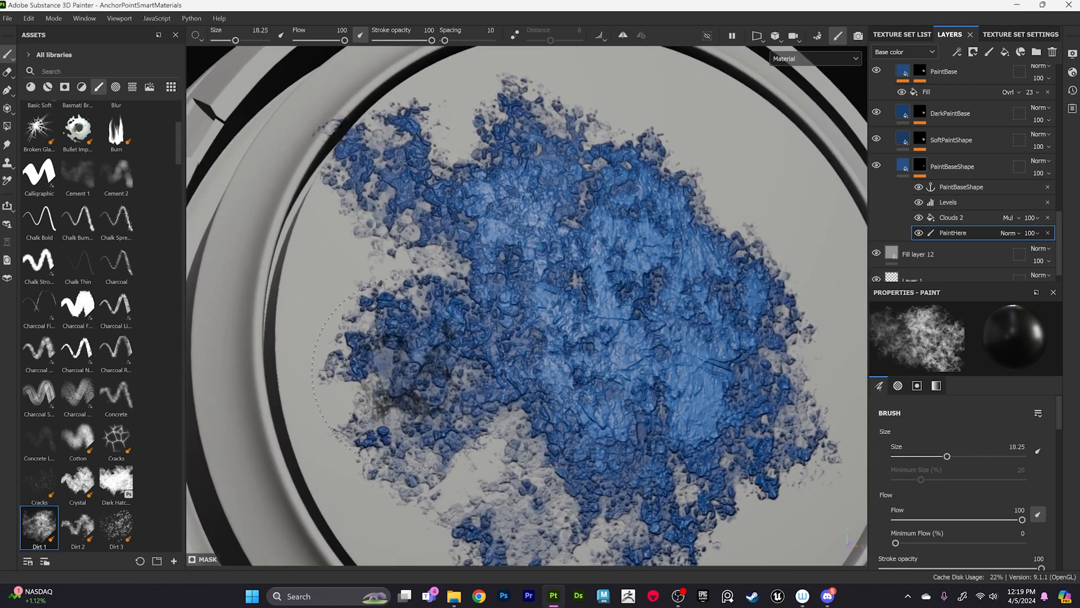
drag(946, 456, 920, 456)
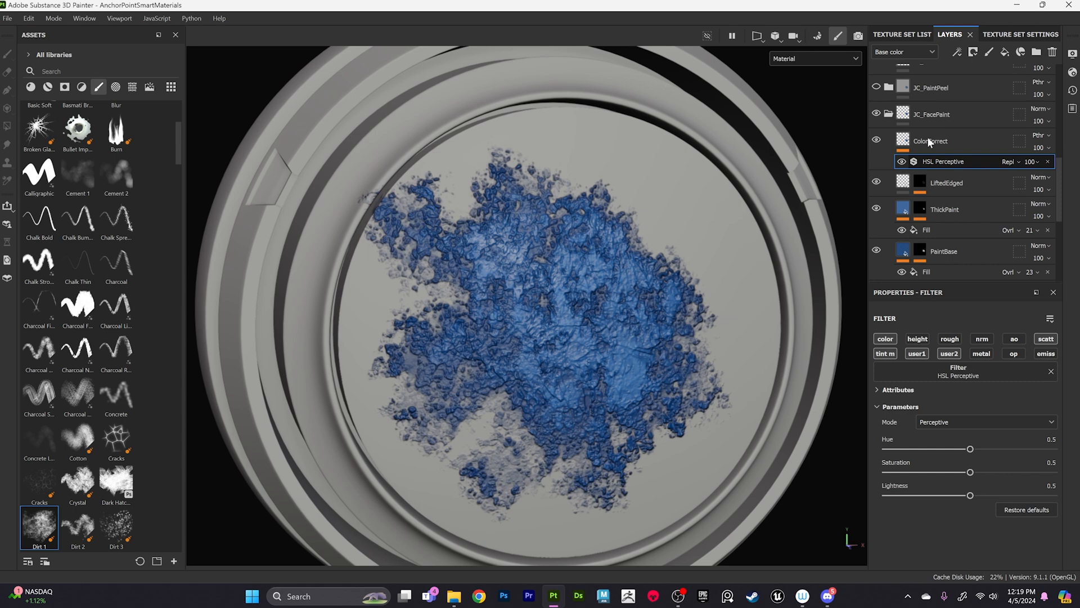
Boost saturation, shift Hue to 0.532 toward violet, and lower lightness in HSL Perceptive.
drag(970, 472, 938, 472)
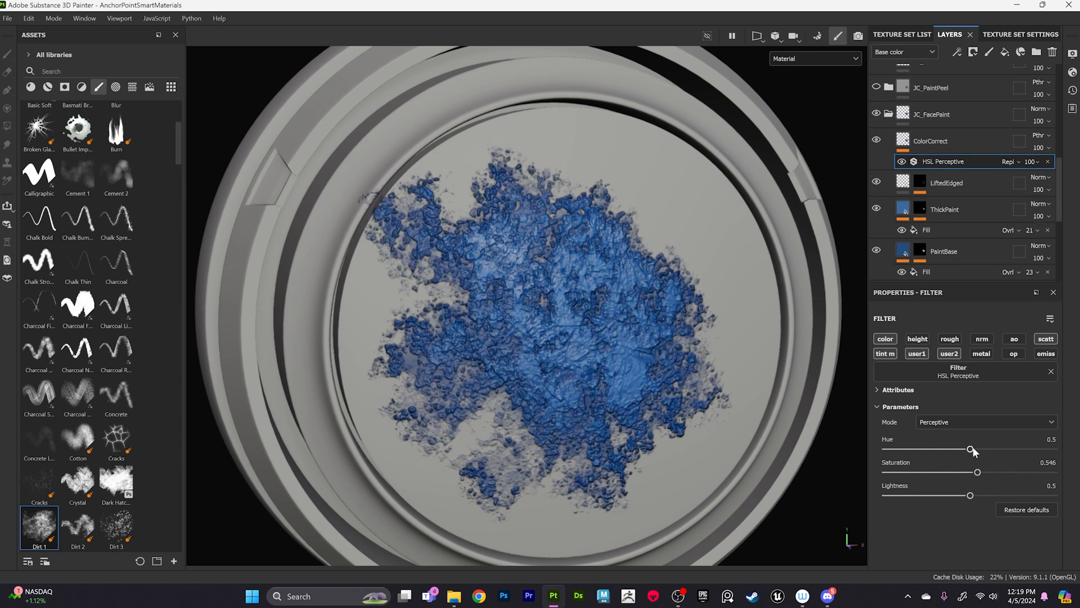
drag(973, 448, 997, 448)
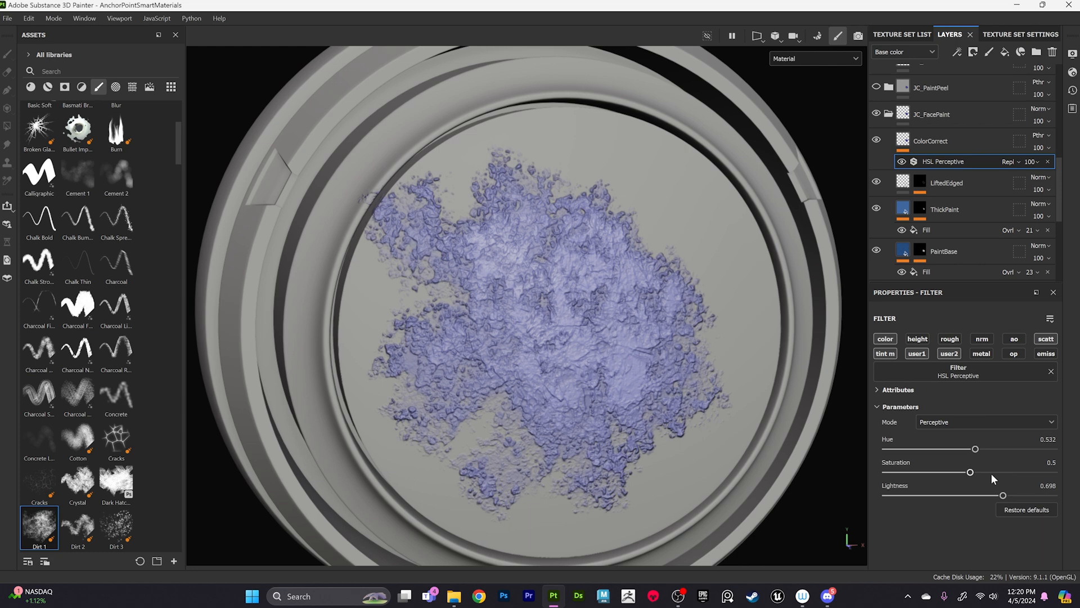
drag(1002, 495, 970, 494)
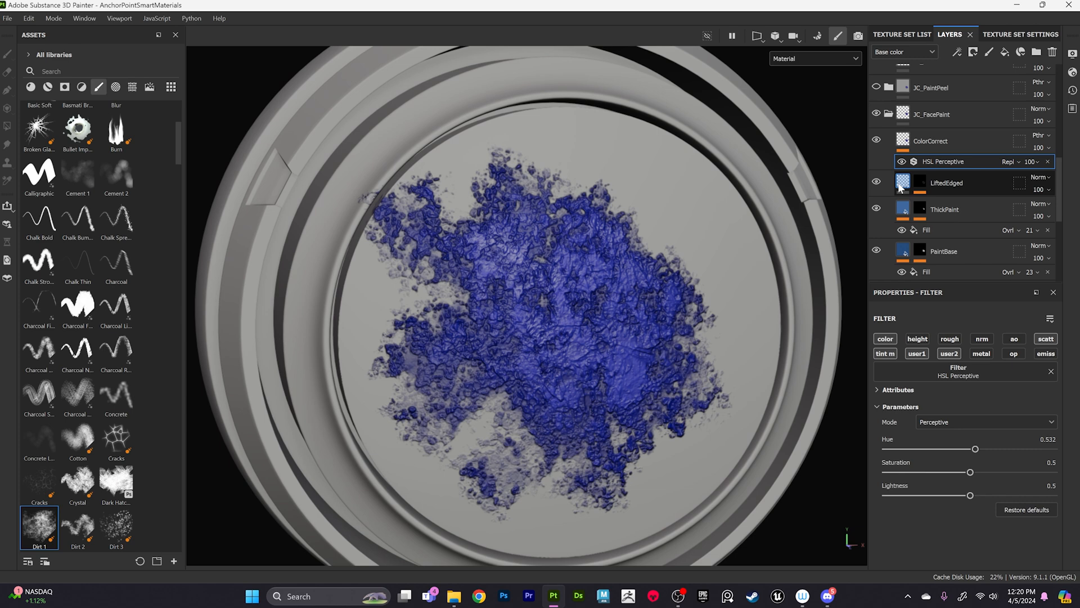
Retune the LiftedEdged layer's Height, testing values and settling on a subtle low relief.
click(947, 183)
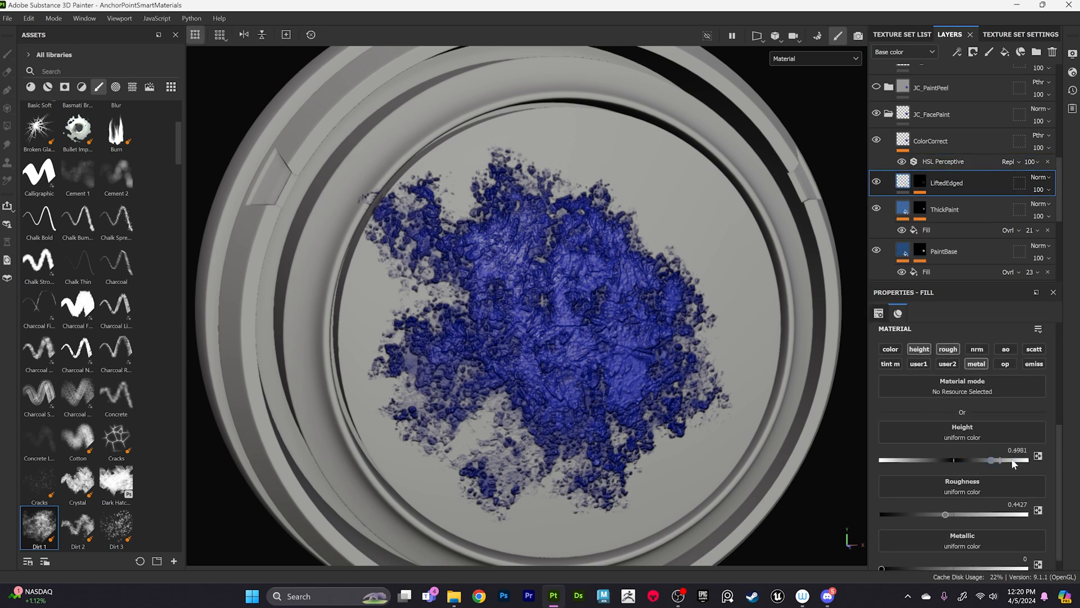
drag(991, 460, 958, 459)
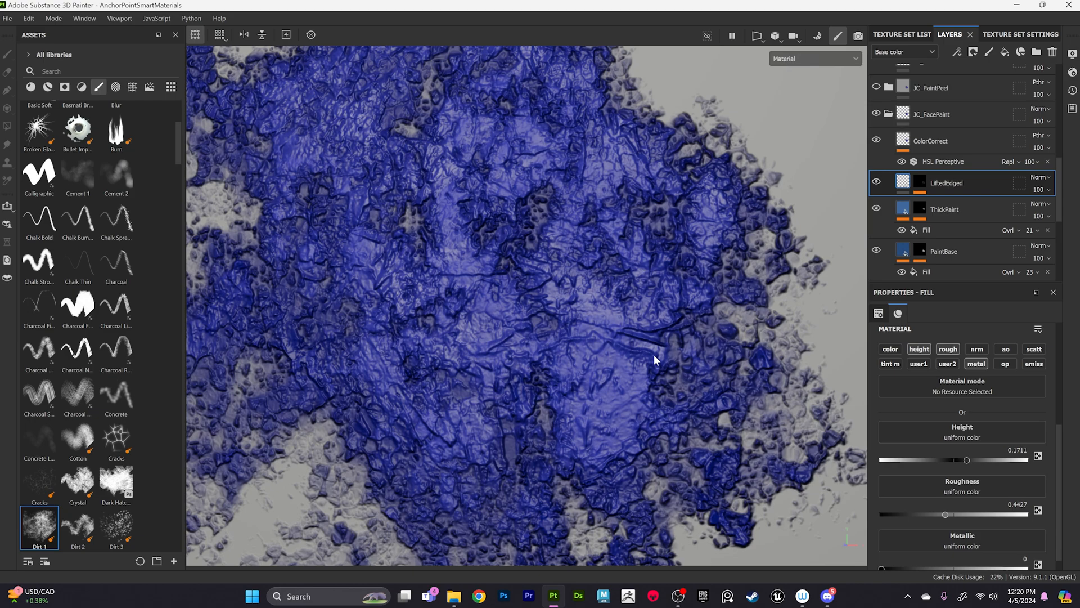
drag(966, 460, 991, 459)
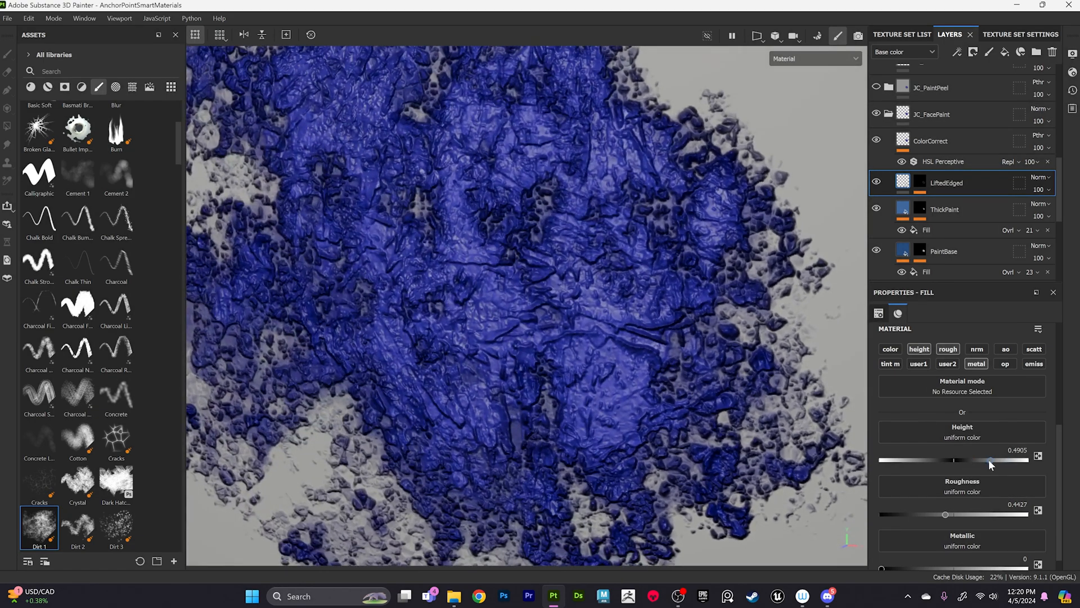
drag(954, 460, 946, 460)
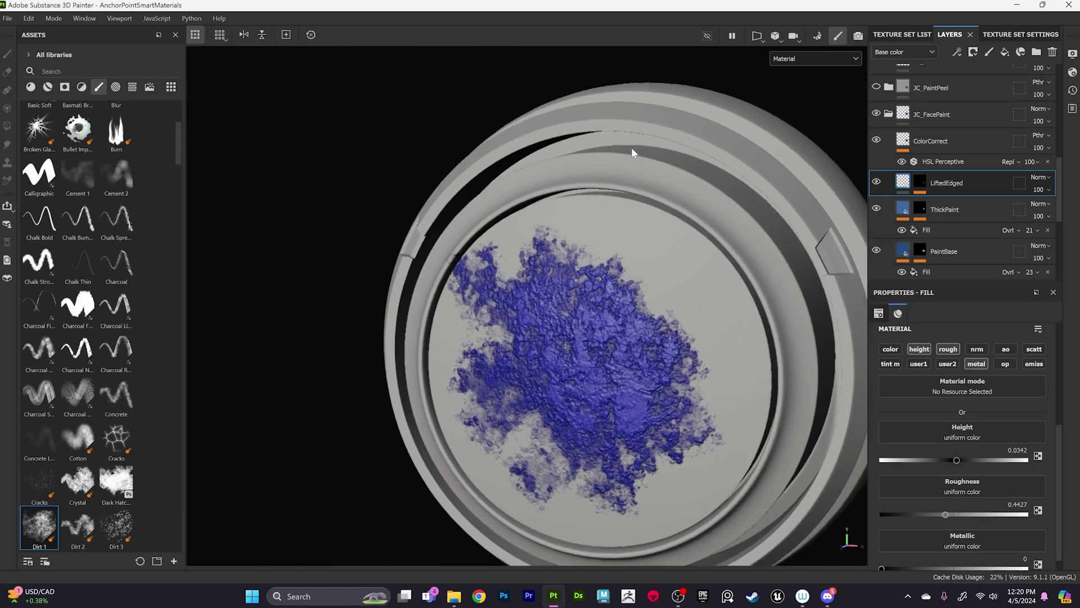
drag(956, 460, 963, 460)
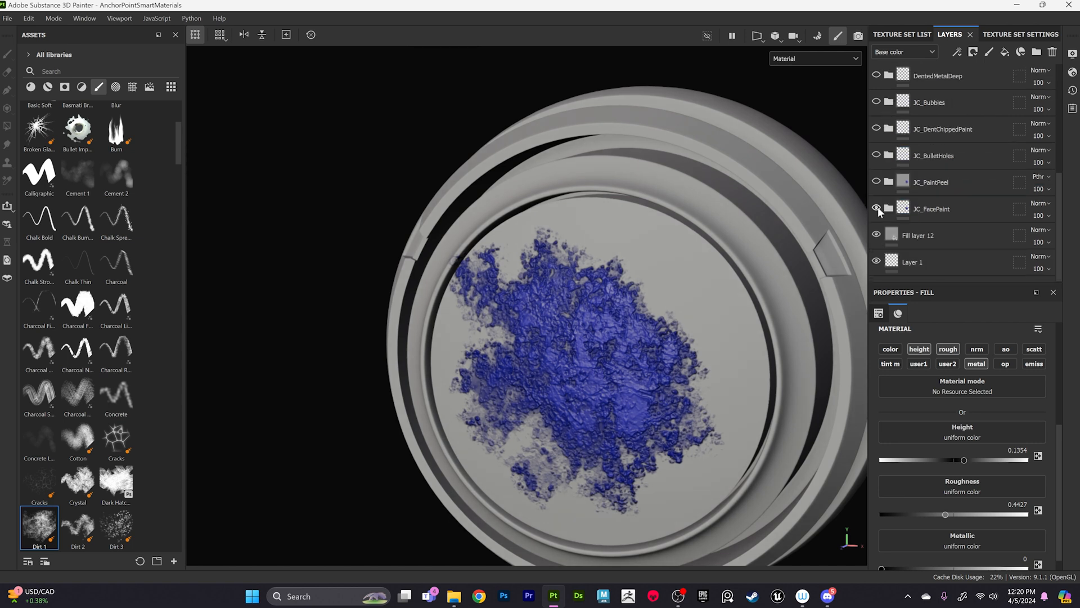
Hide JC_FacePaint, inspect JC_PaintPeel's EdgeChippingShape mask, and expand JC_BulletHoles.
click(876, 209)
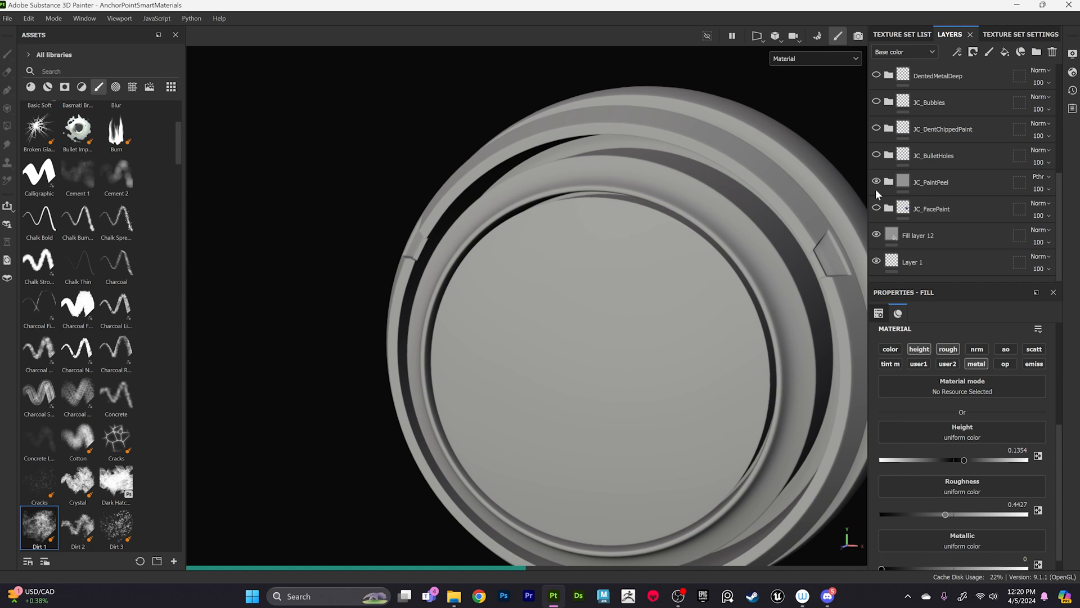
click(889, 182)
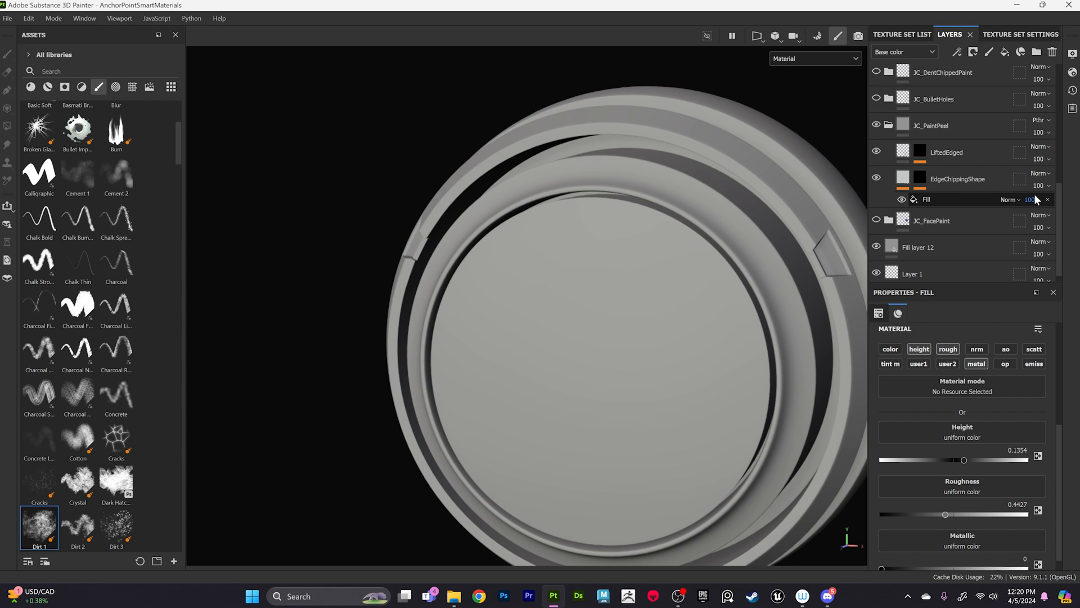
click(920, 179)
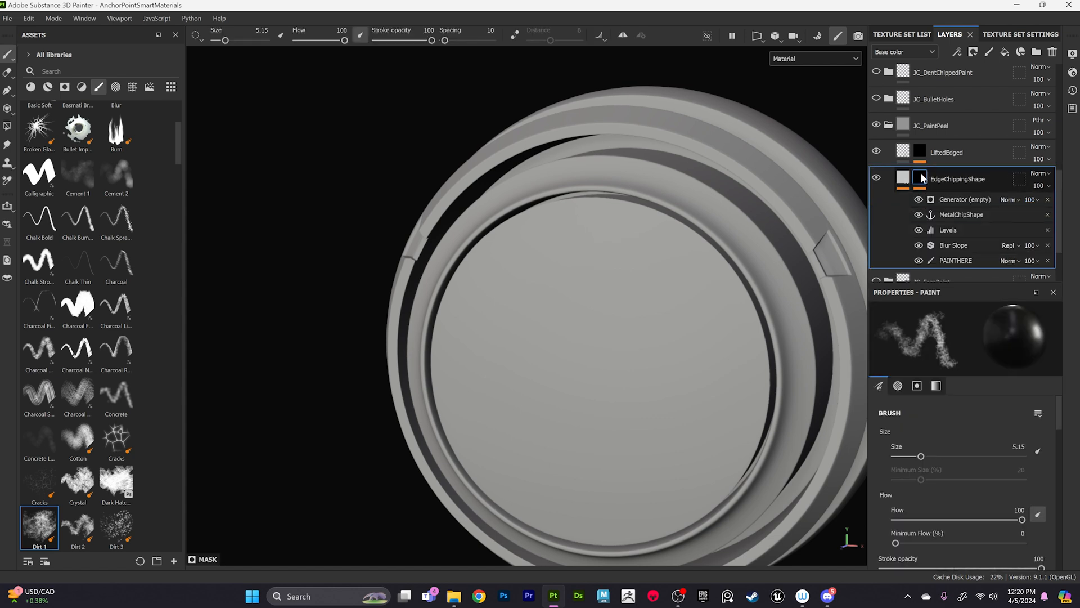
click(956, 261)
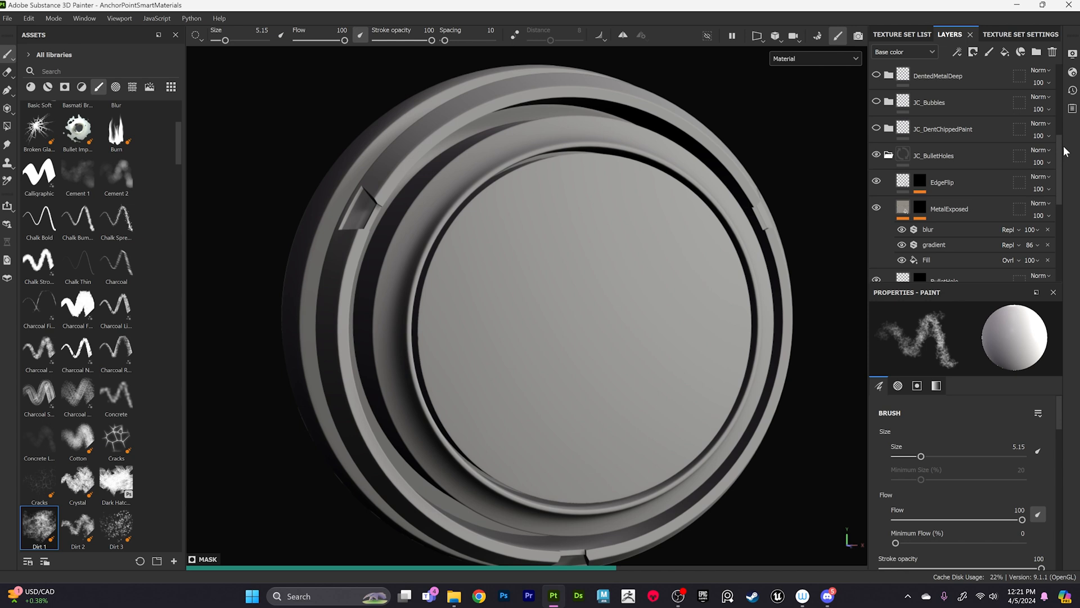
Paint a looping gouge into BulletShape, then dab round punctures with the Basic Hard brush.
scroll(down, 3)
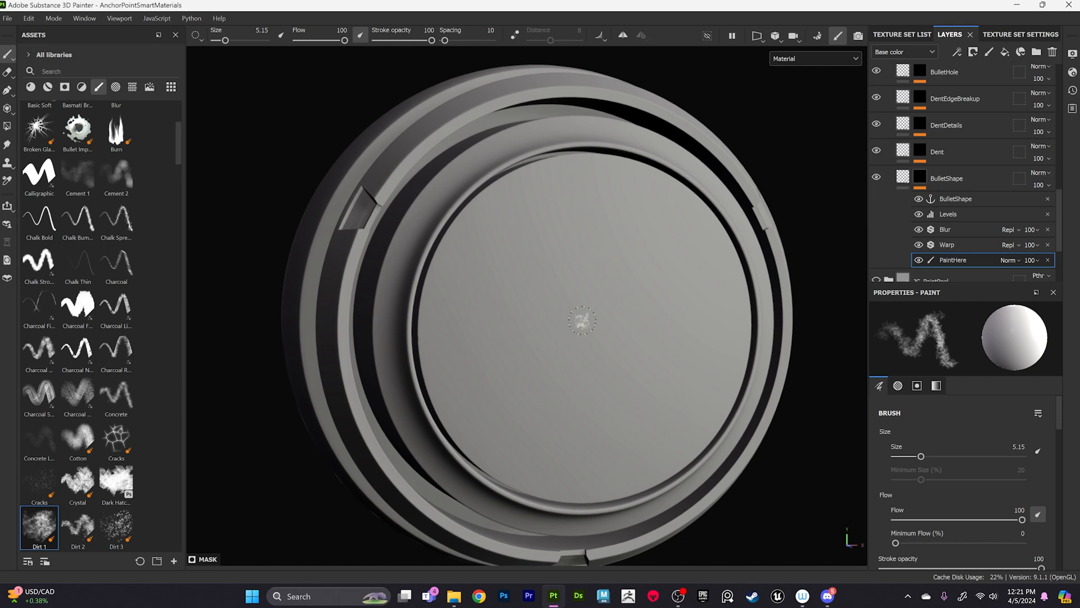
click(579, 321)
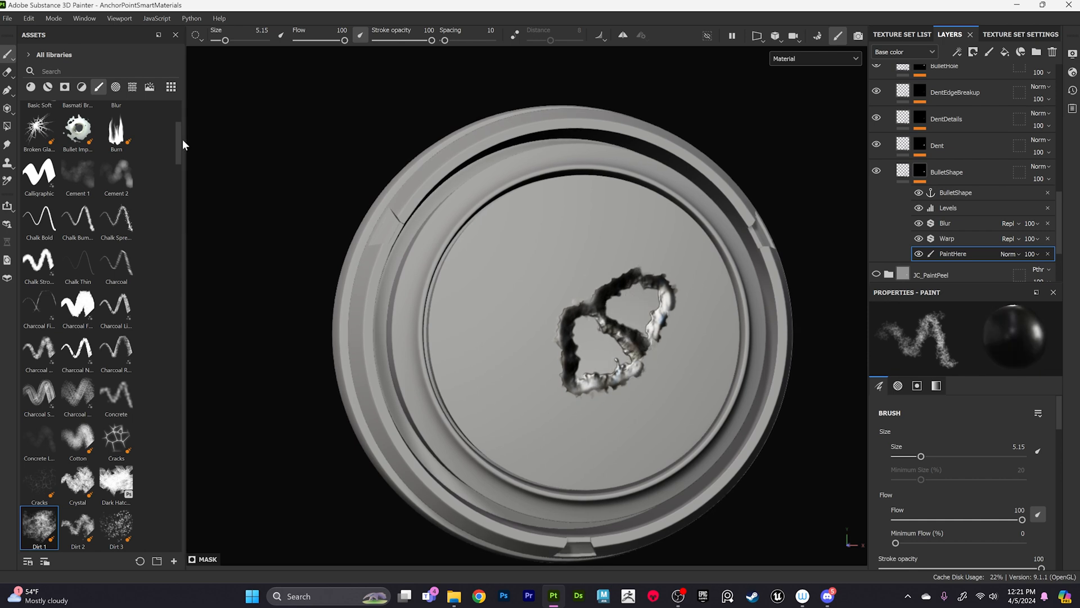
click(77, 254)
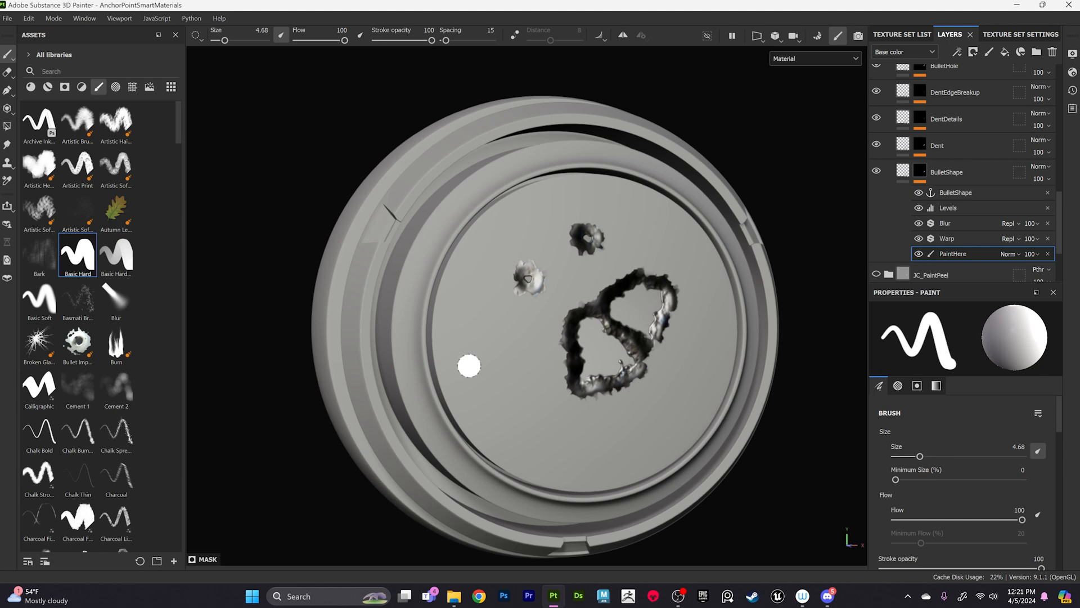
click(469, 369)
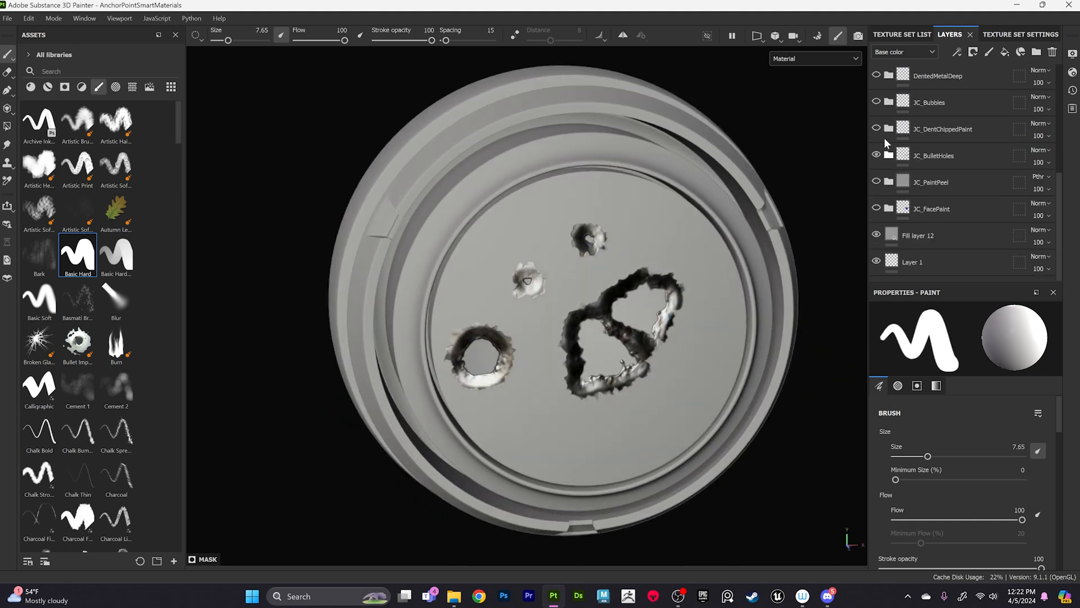
Hide the bullet holes, open JC_DentChippedPaint's dents mask and paint a dent at centre.
click(876, 155)
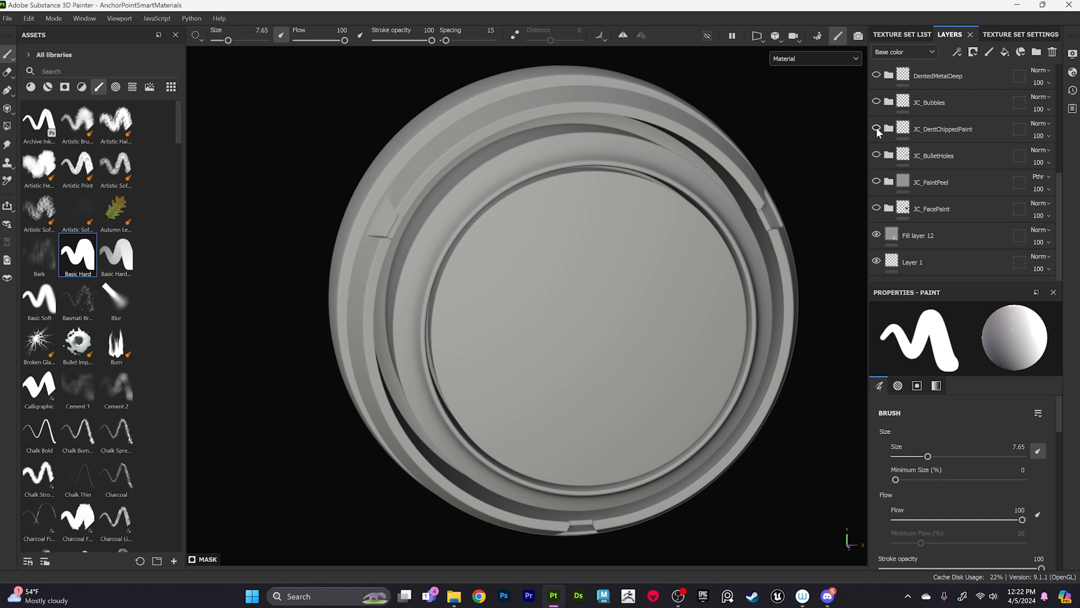
click(889, 129)
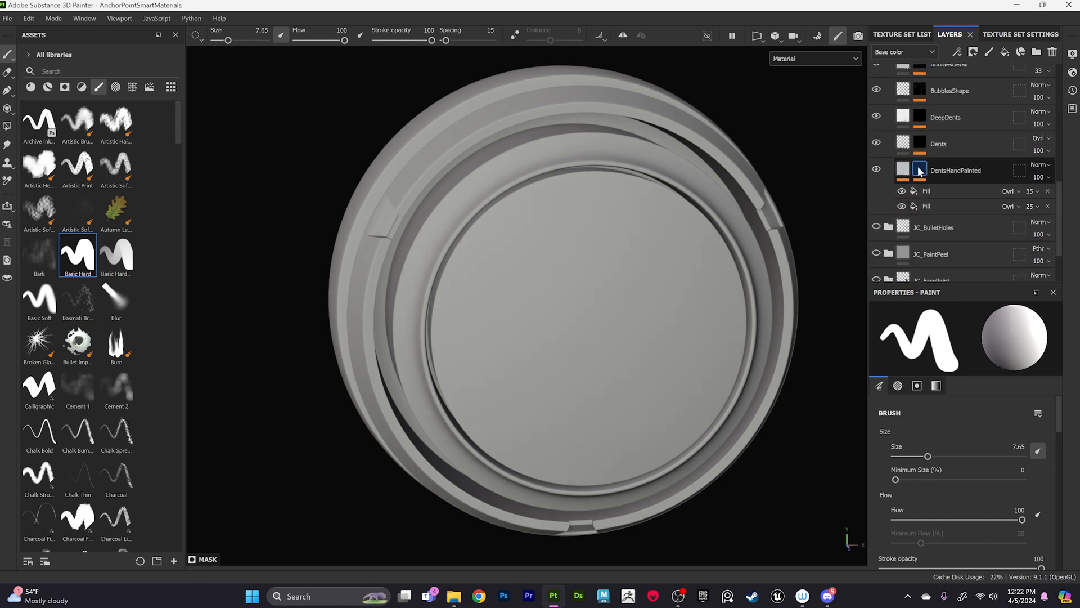
click(919, 170)
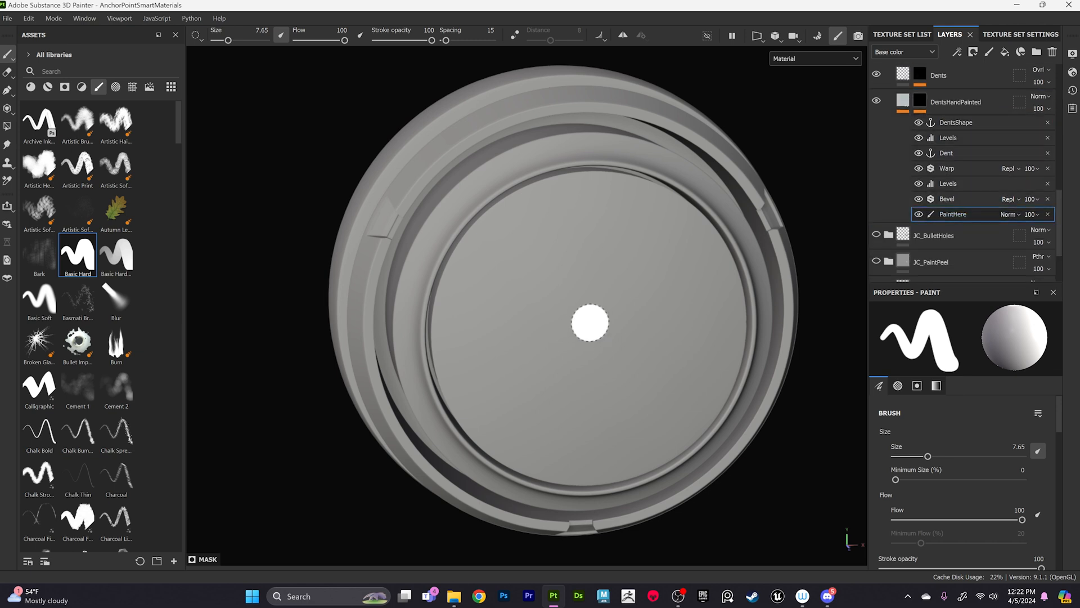
drag(589, 322, 712, 382)
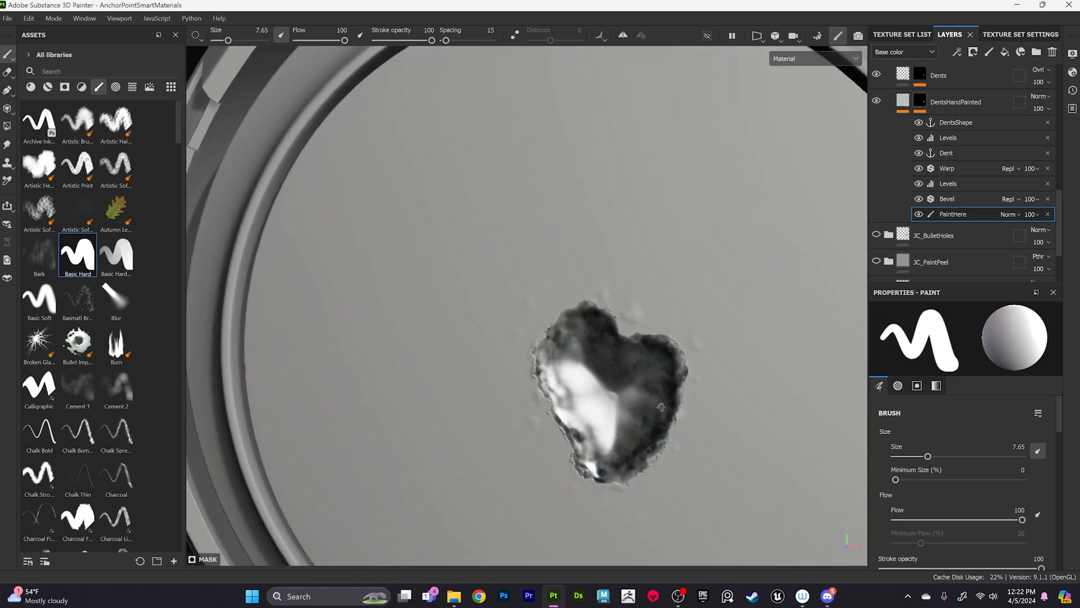
Try another dent brush, then hide the JC_DentChippedPaint material again.
scroll(down, 3)
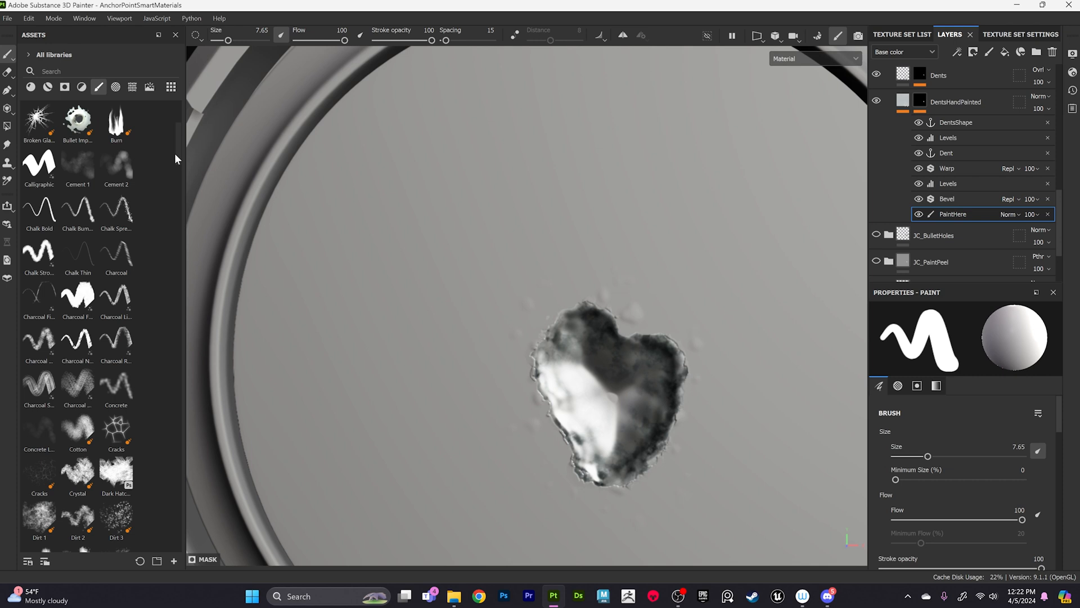
click(38, 519)
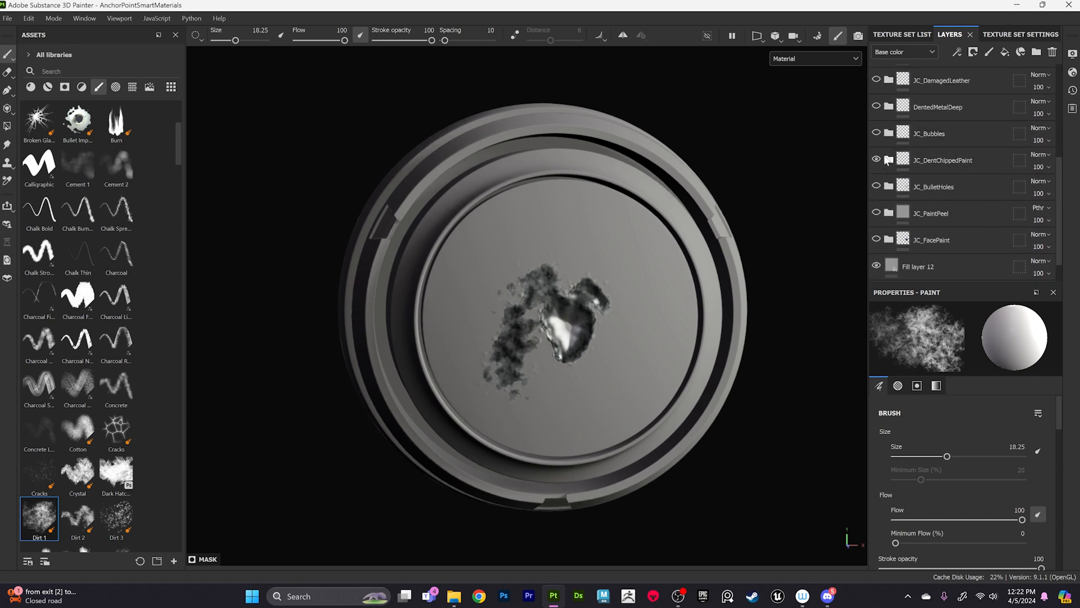
click(876, 158)
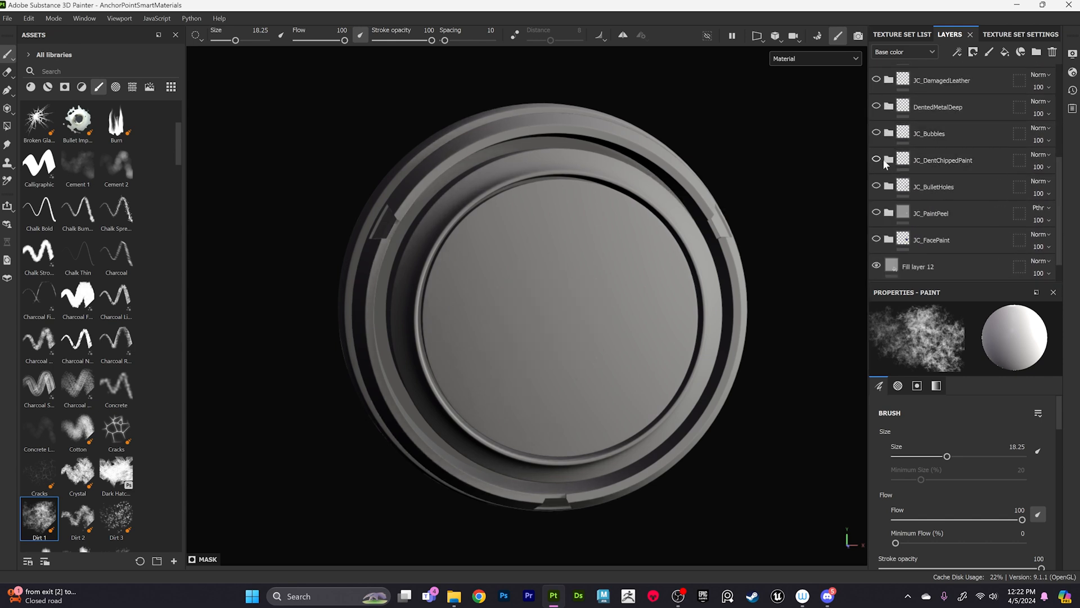
Show JC_Bubbles and paint a bubble cluster at the disc centre with the Dirt 3 brush.
click(888, 134)
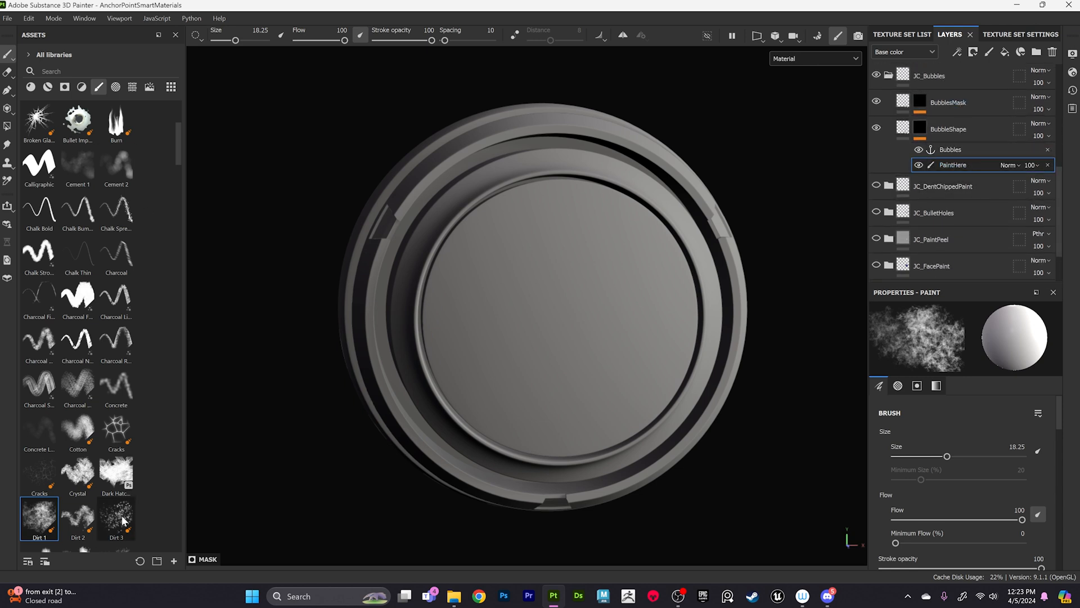
click(116, 519)
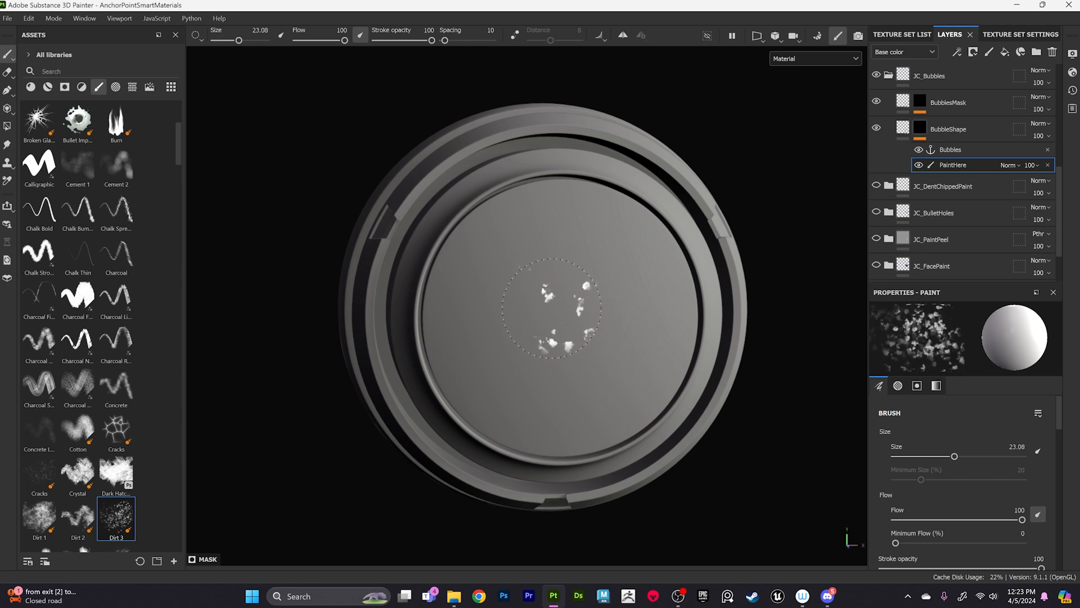
drag(558, 306, 681, 372)
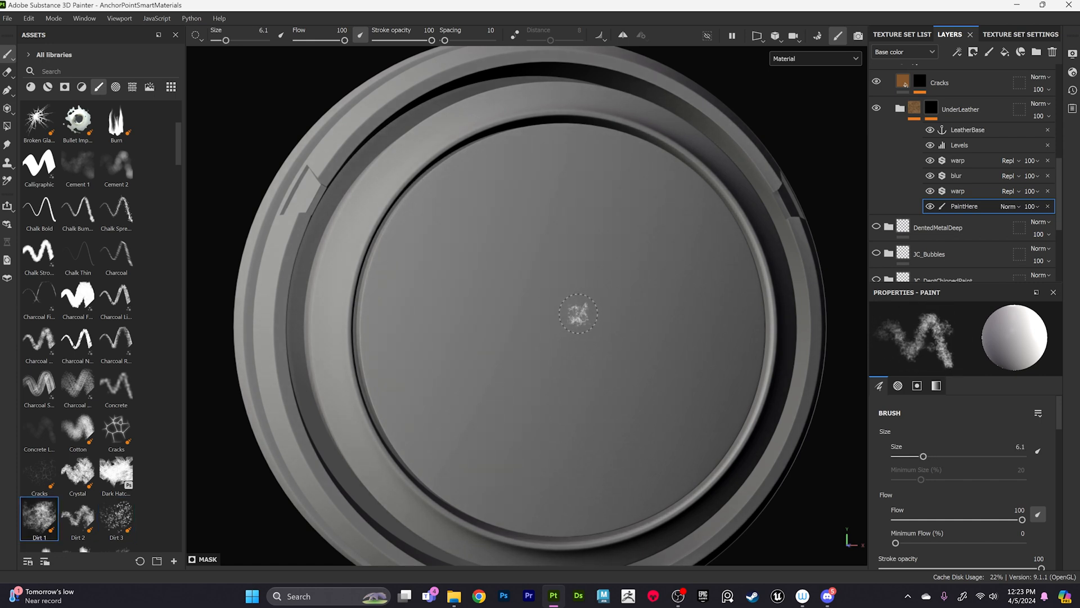
Paint a brown torn-leather streak diagonally across the disc centre on UnderLeather.
click(578, 314)
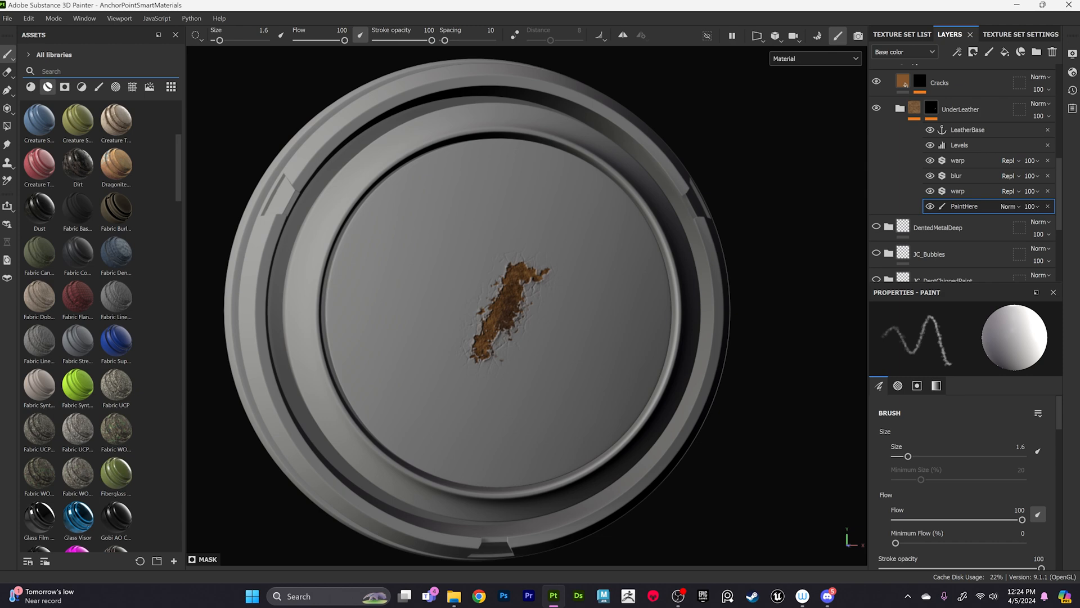
Add JC_BlackLeather from the 'jc'-filtered materials as a base layer under the damaged leather.
text(jc)
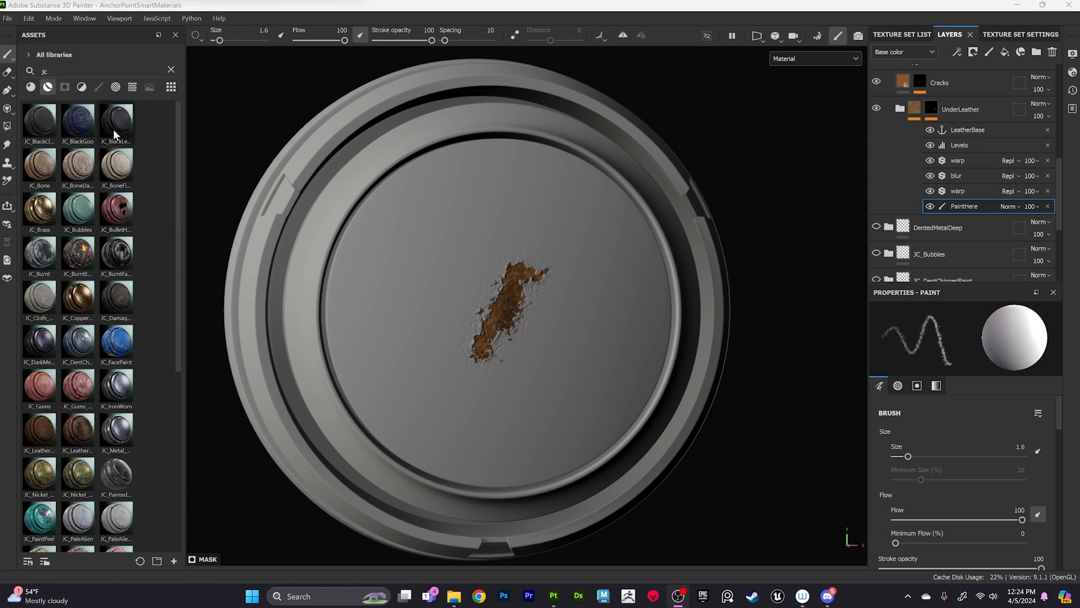
click(117, 119)
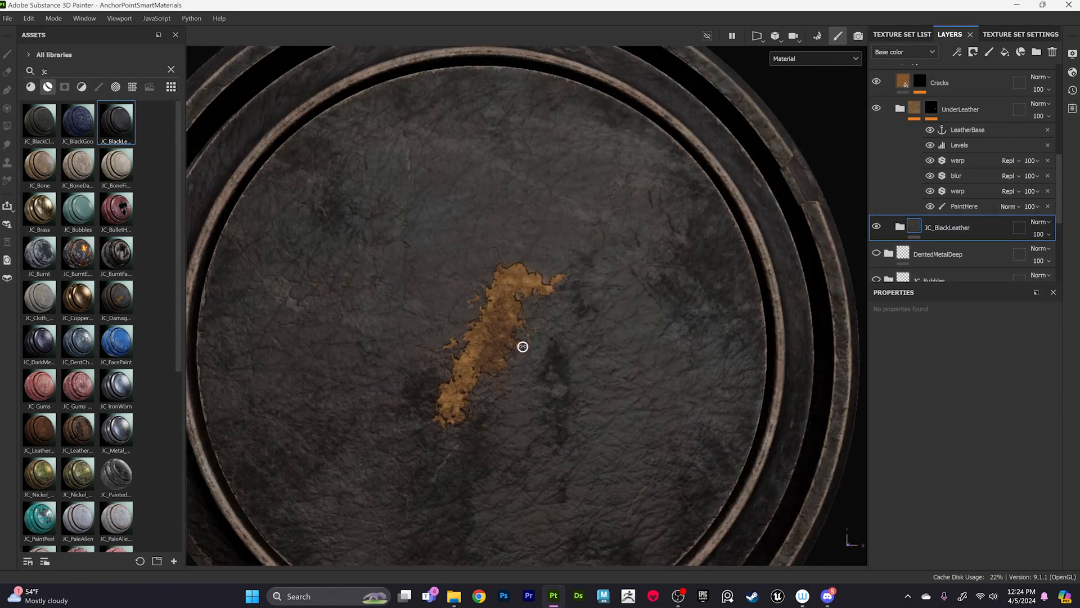
Return to PaintHere, extend the tan streak into a bent tear, and clear the material search.
click(964, 206)
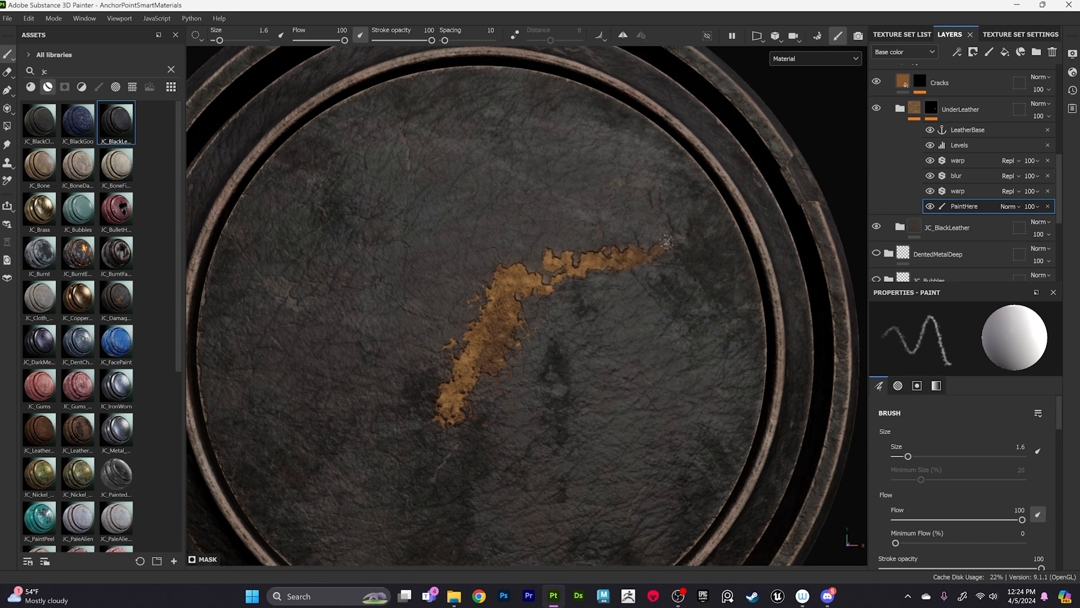
scroll(down, 3)
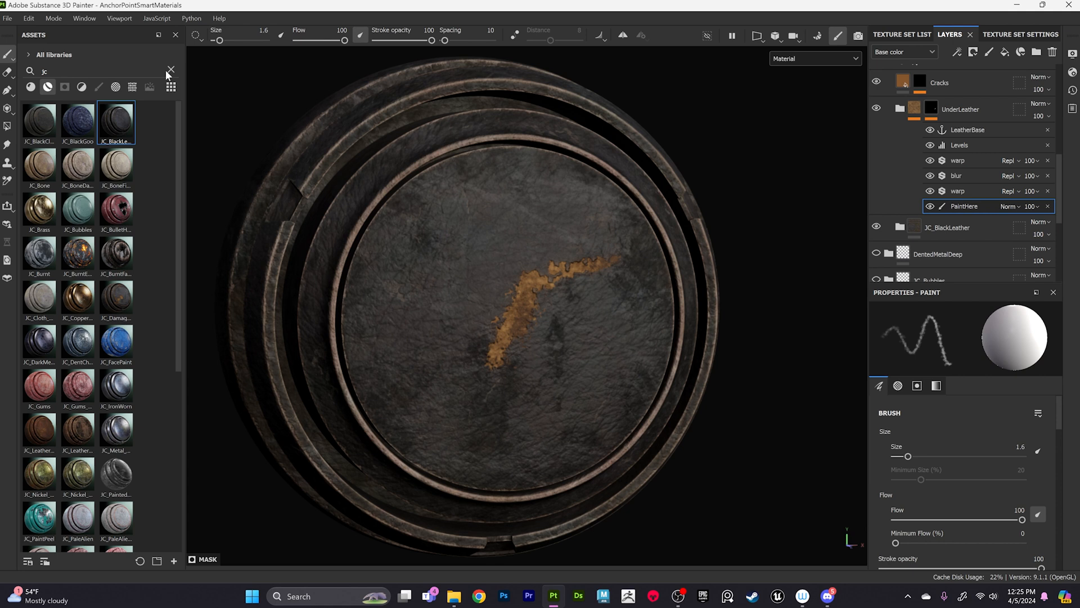
click(170, 70)
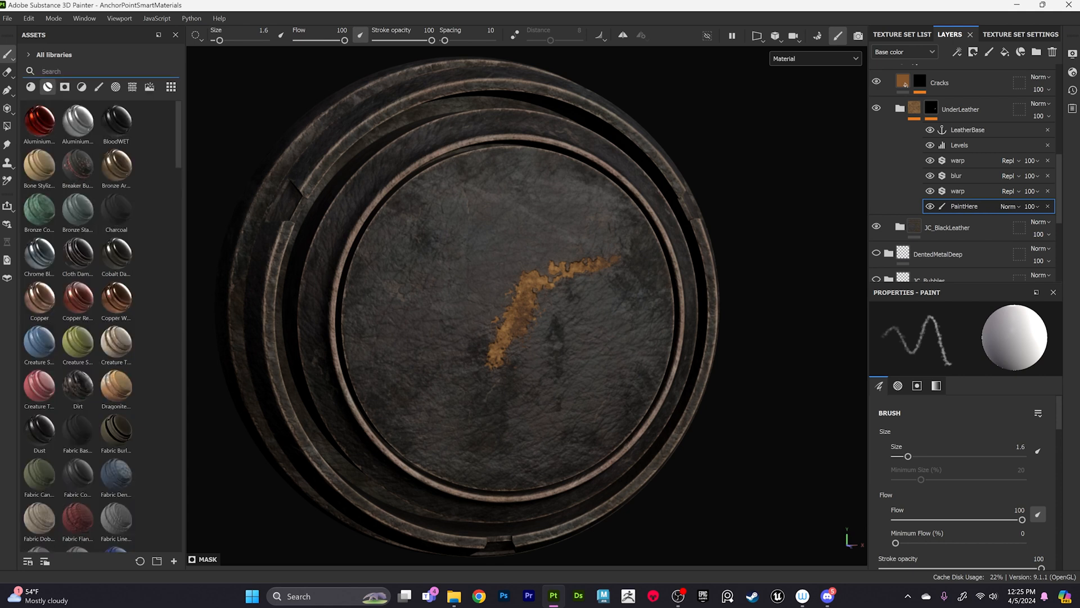
Apply the Edge Damage smart mask to UnderLeather, placed just above PaintHere.
click(67, 86)
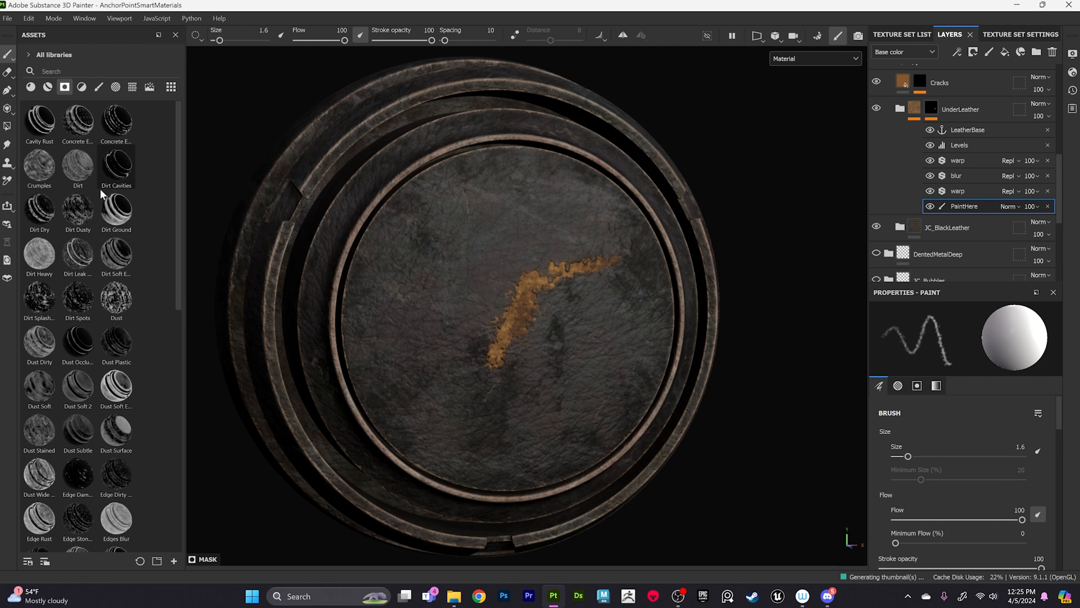
scroll(down, 3)
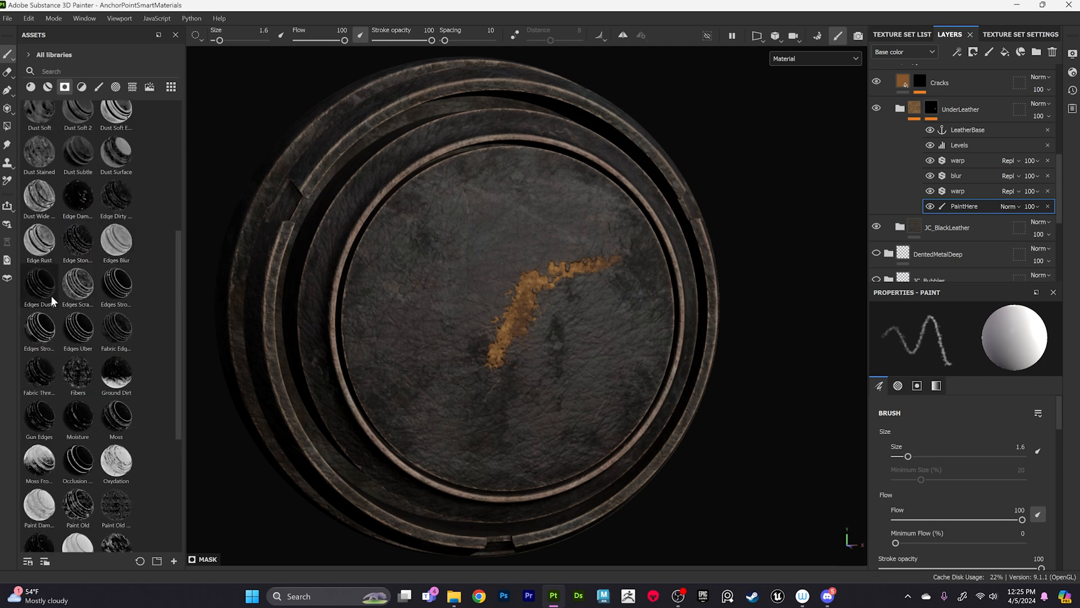
mouse_move(134, 248)
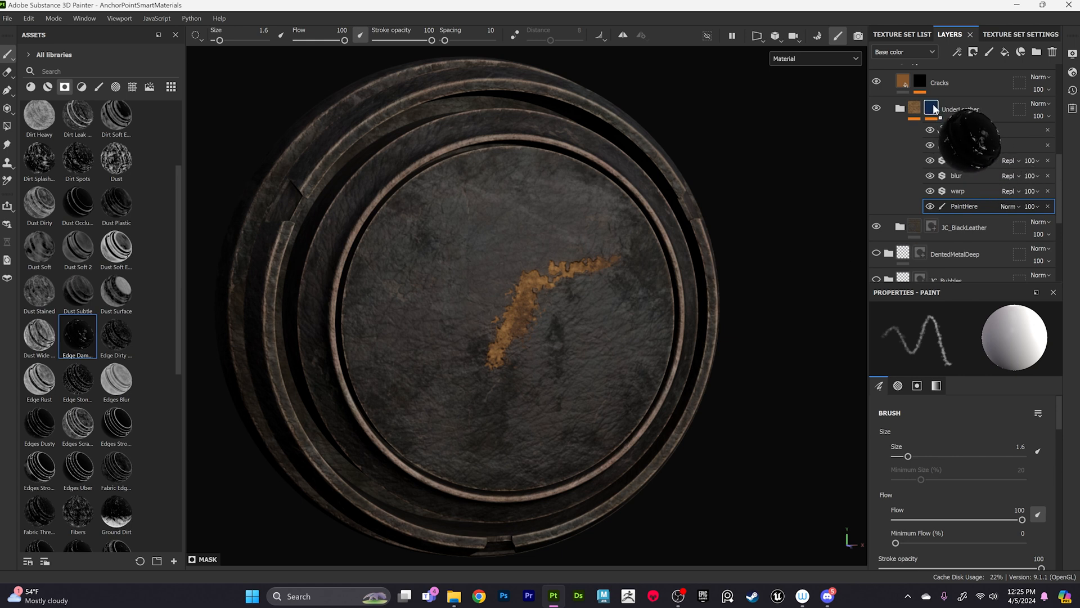
click(958, 130)
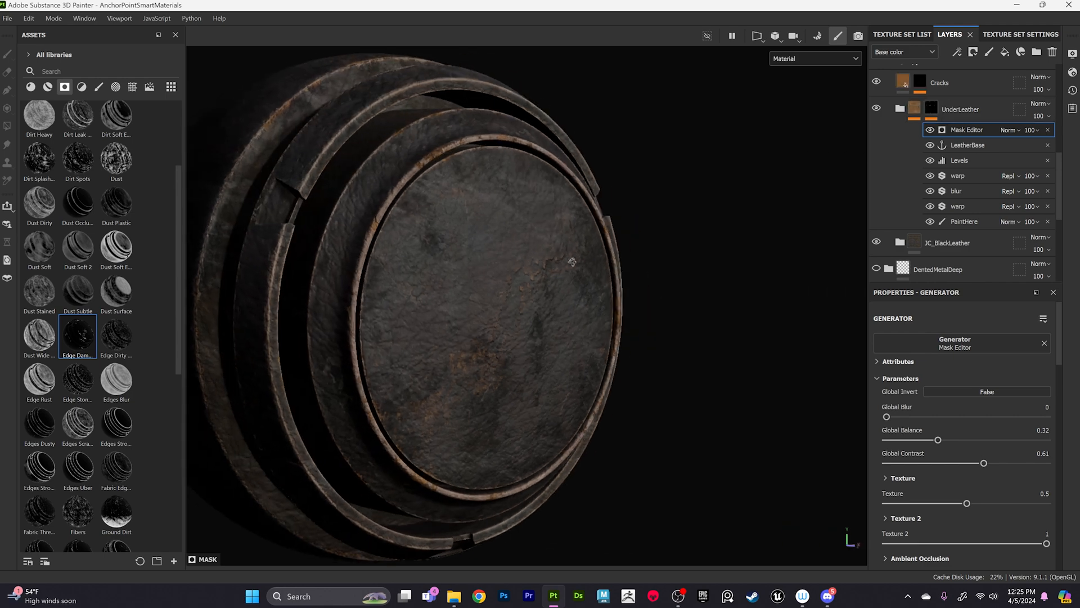
drag(571, 261, 519, 260)
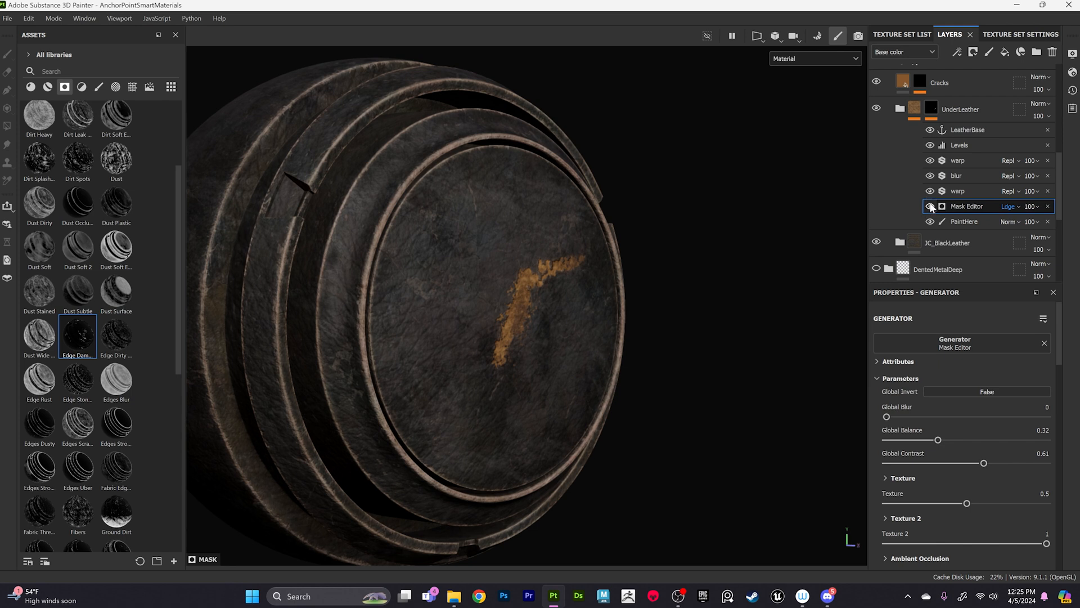
Set the mask to Lighten with Global Balance 0.67 so wear spreads over the rims and face.
drag(938, 440, 990, 440)
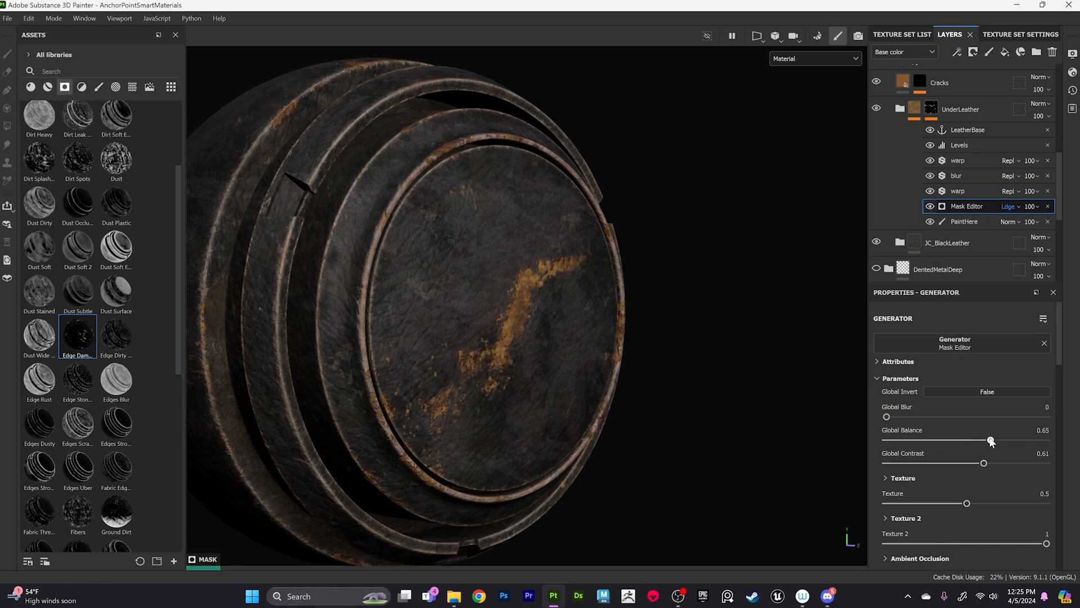
drag(990, 440, 993, 439)
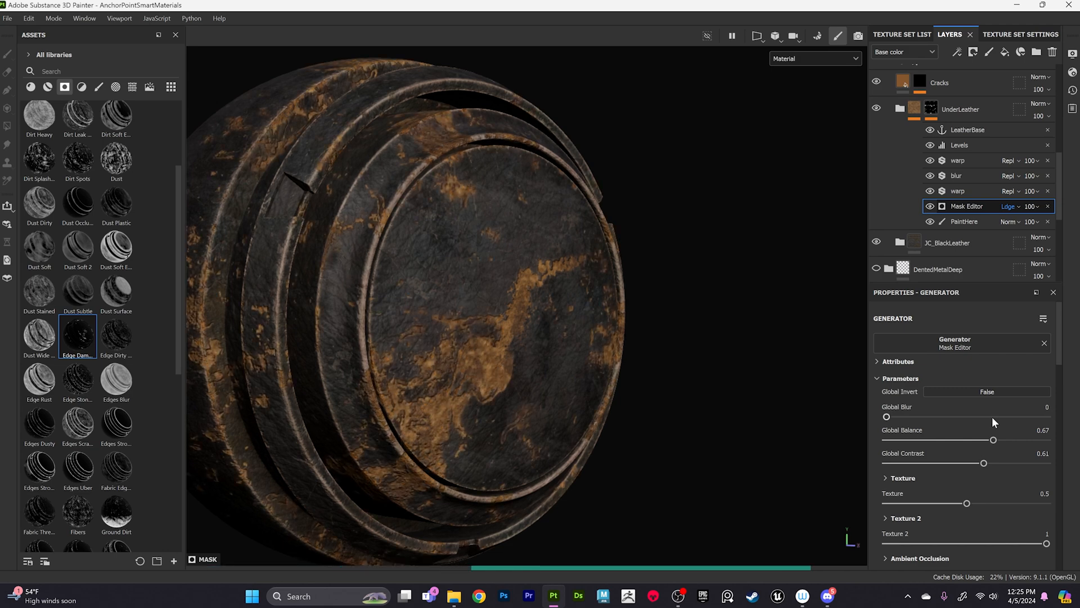
drag(482, 275, 503, 386)
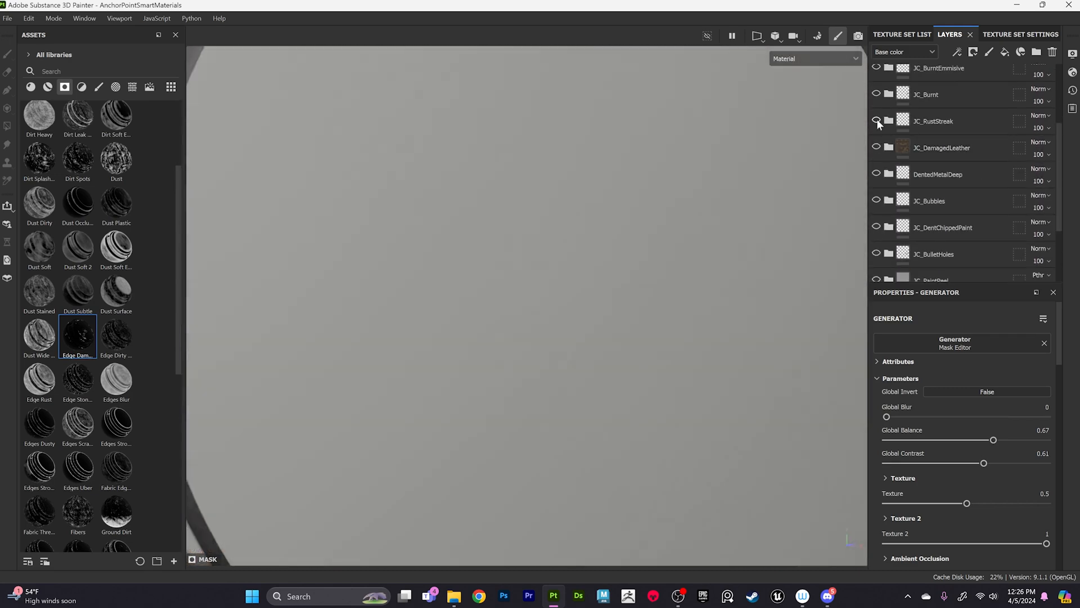
Show JC_RustStreak, select its PaintHere layer and enlarge the brush.
click(876, 121)
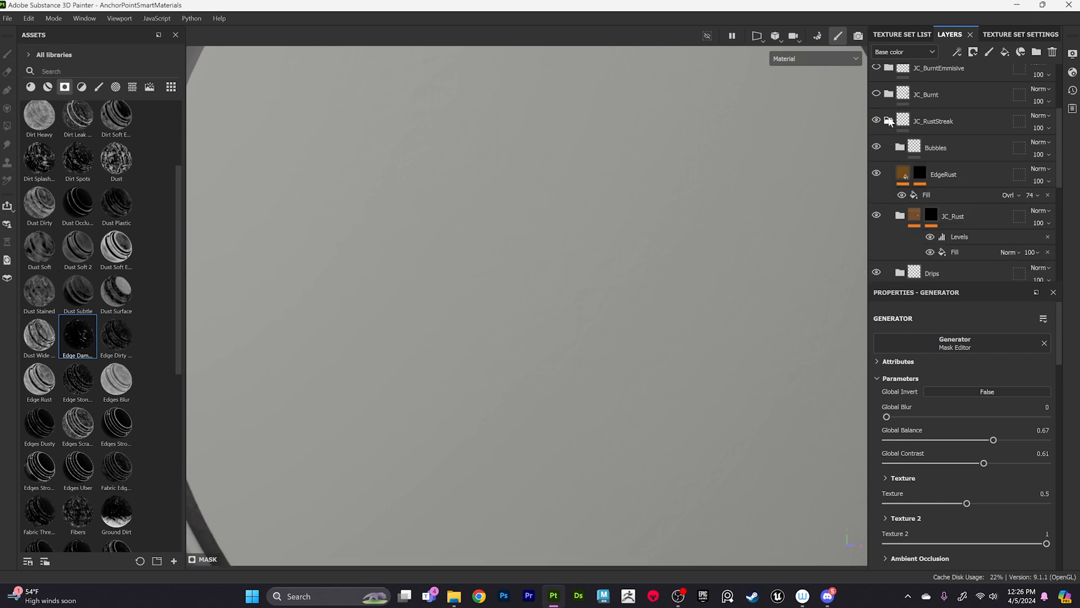
scroll(down, 3)
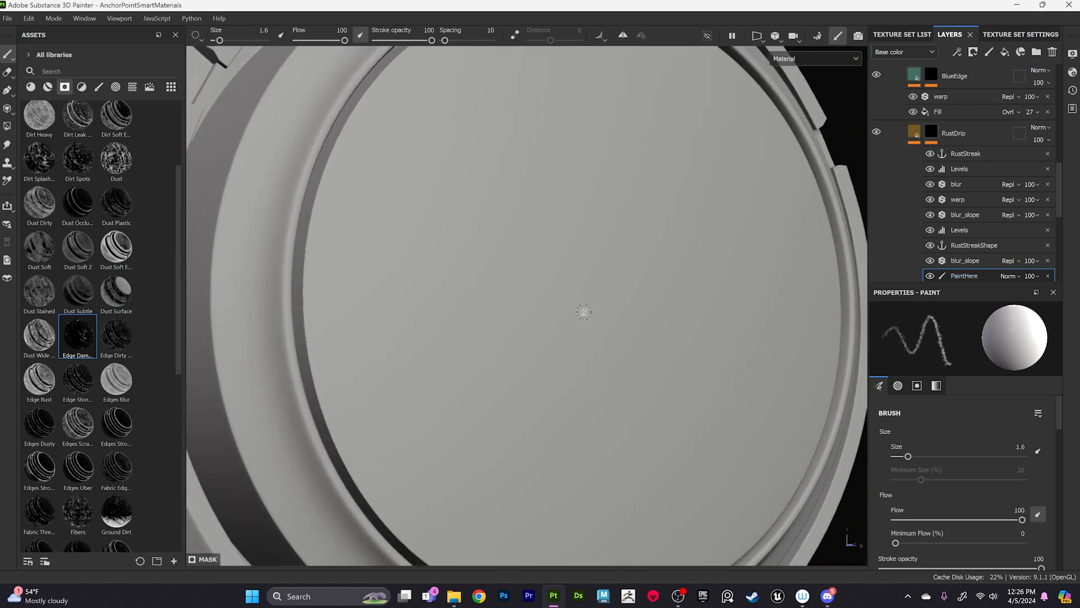
drag(907, 455, 930, 455)
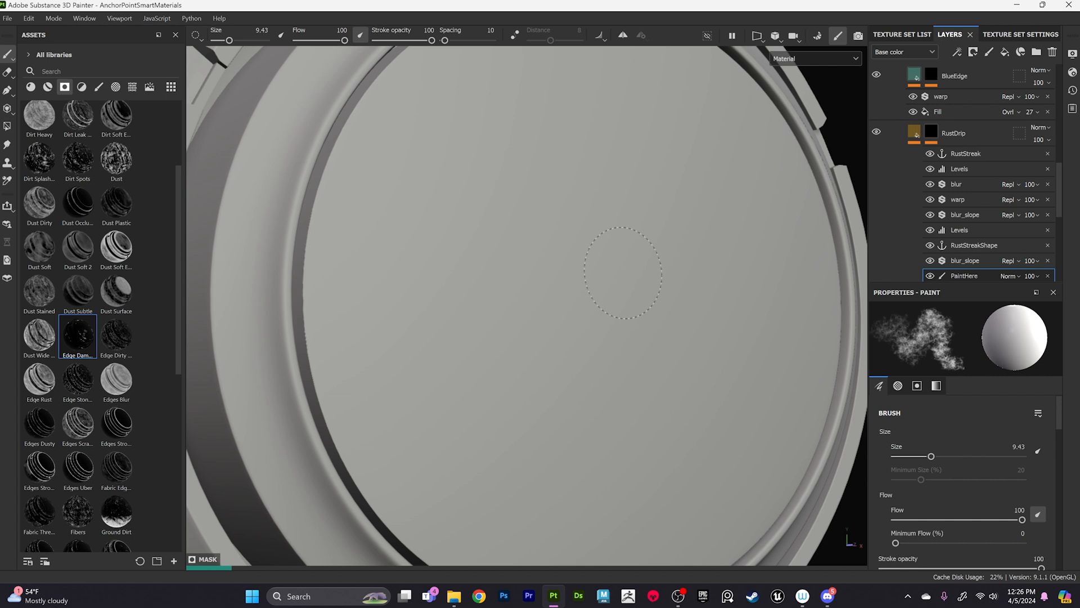
Dab rust patches with drip streaks on the disc's right side and centre, then hide the material.
click(688, 266)
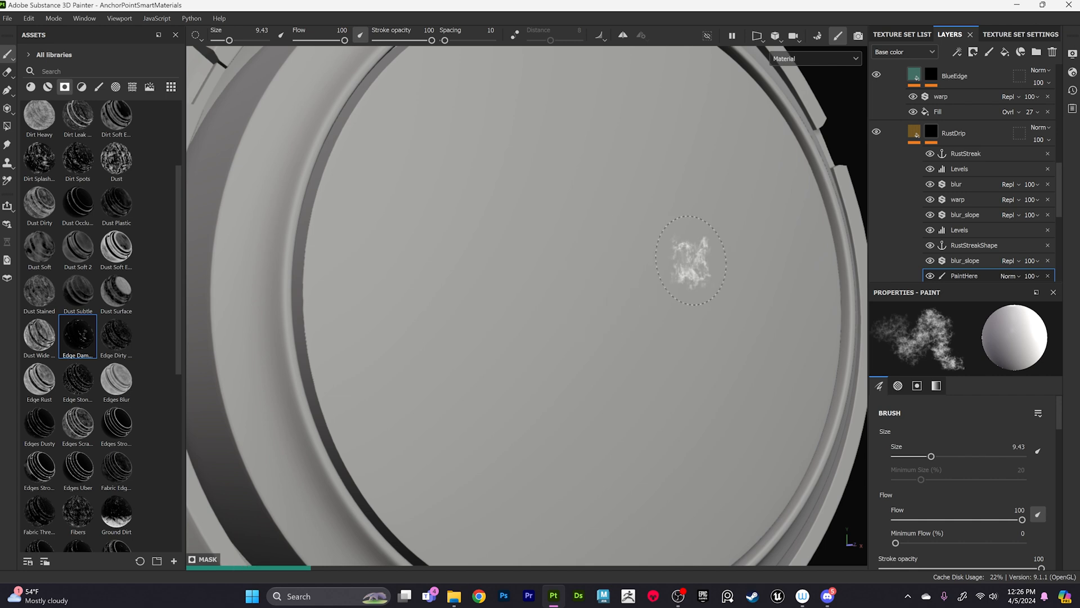
click(604, 306)
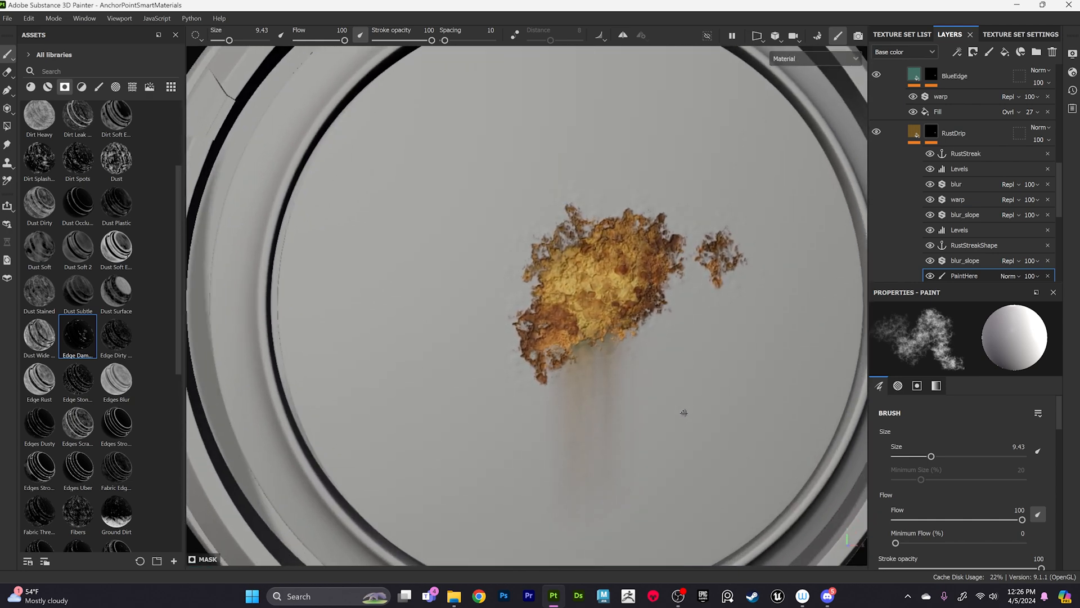
click(504, 275)
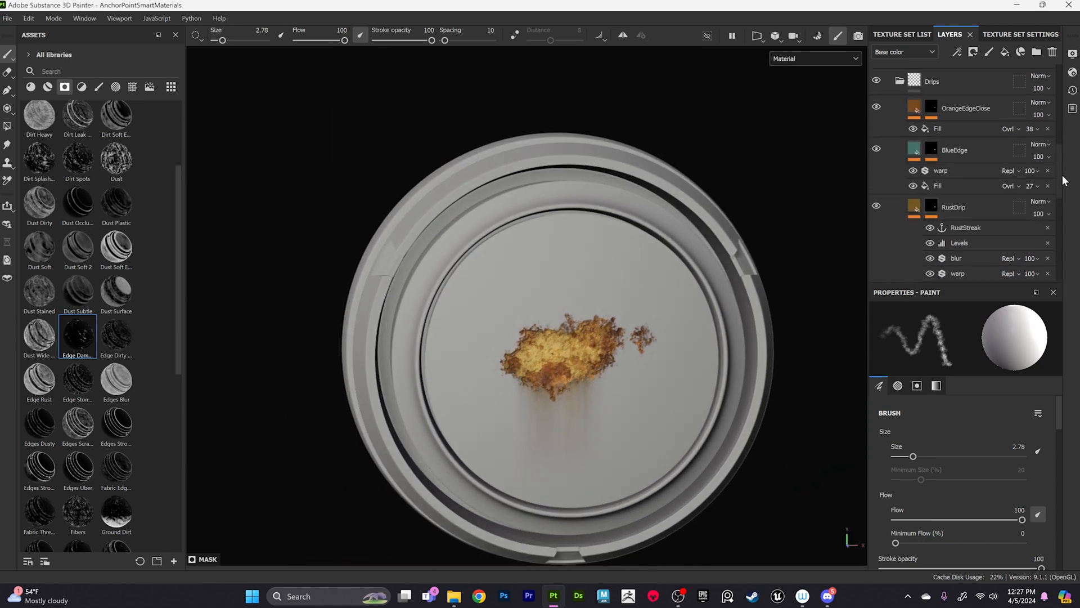
scroll(down, 3)
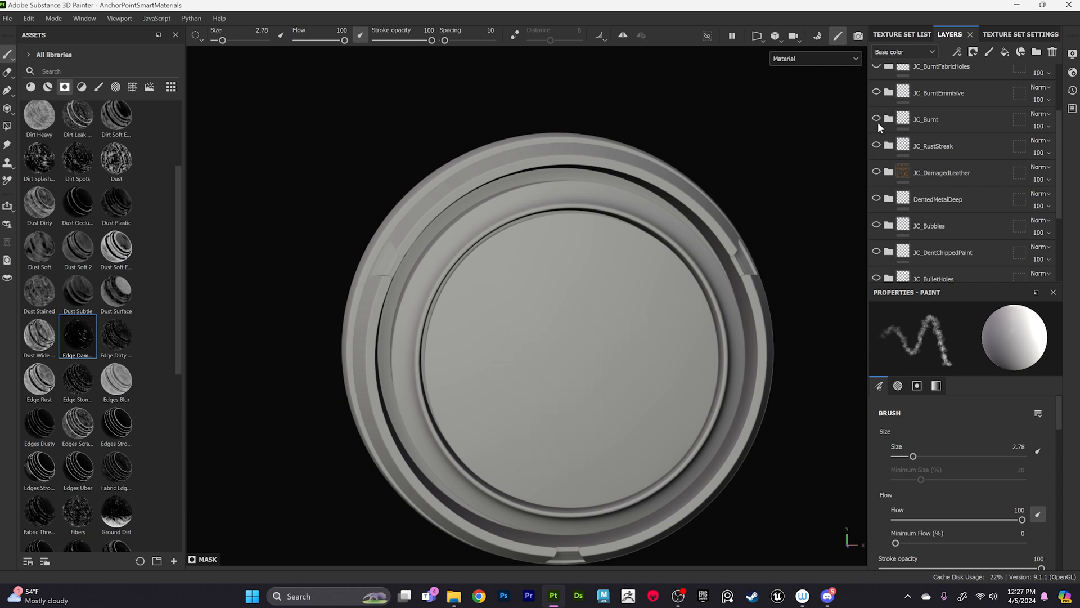
Enable JC_Burnt and paint a large charred burn across the disc centre on its PaintHere layer.
click(604, 327)
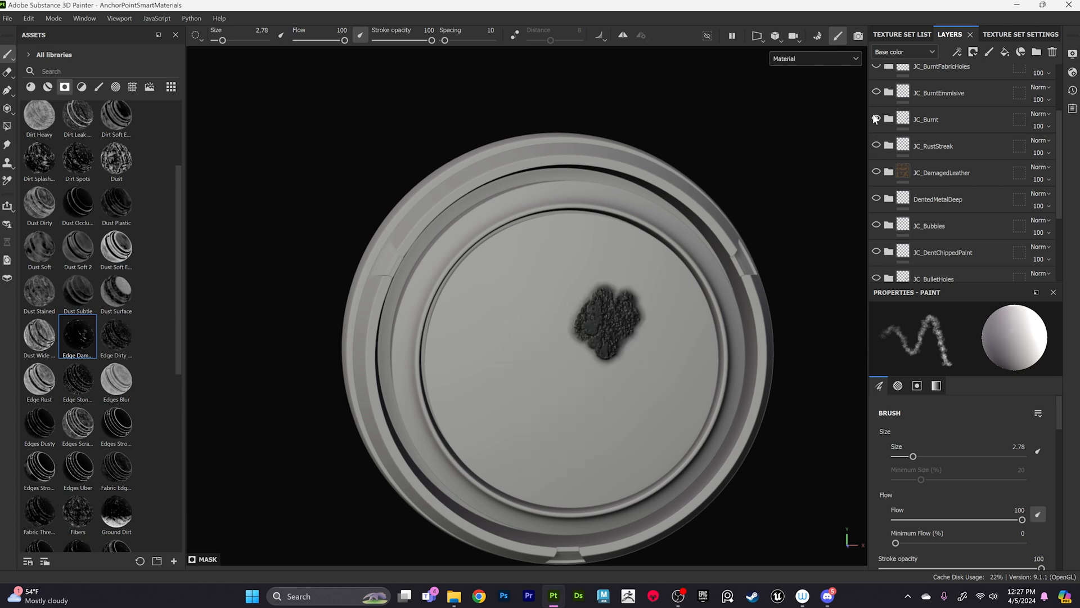
click(876, 119)
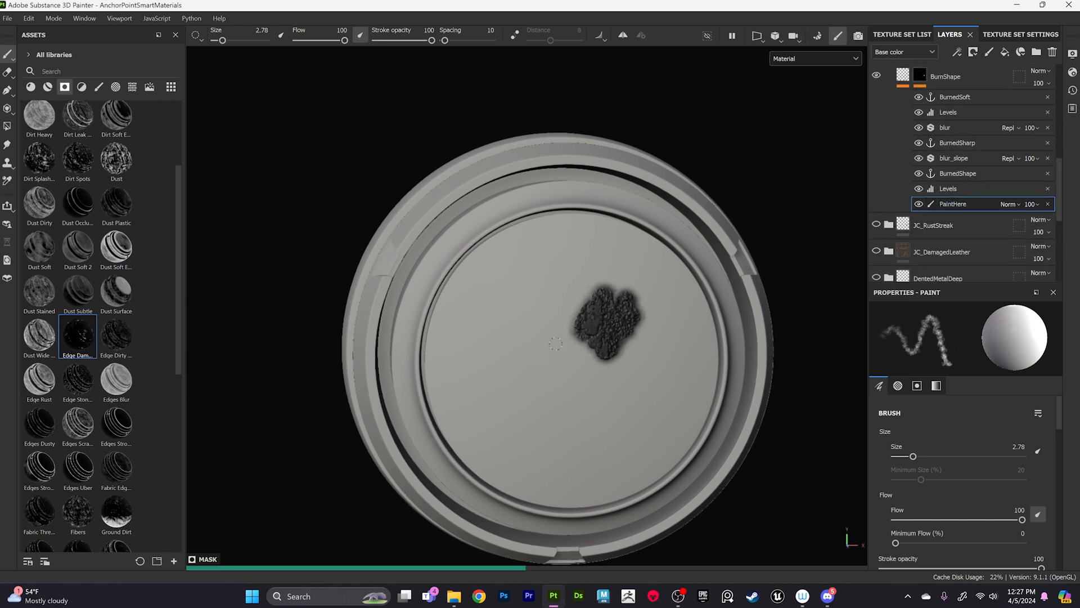
drag(606, 320, 551, 338)
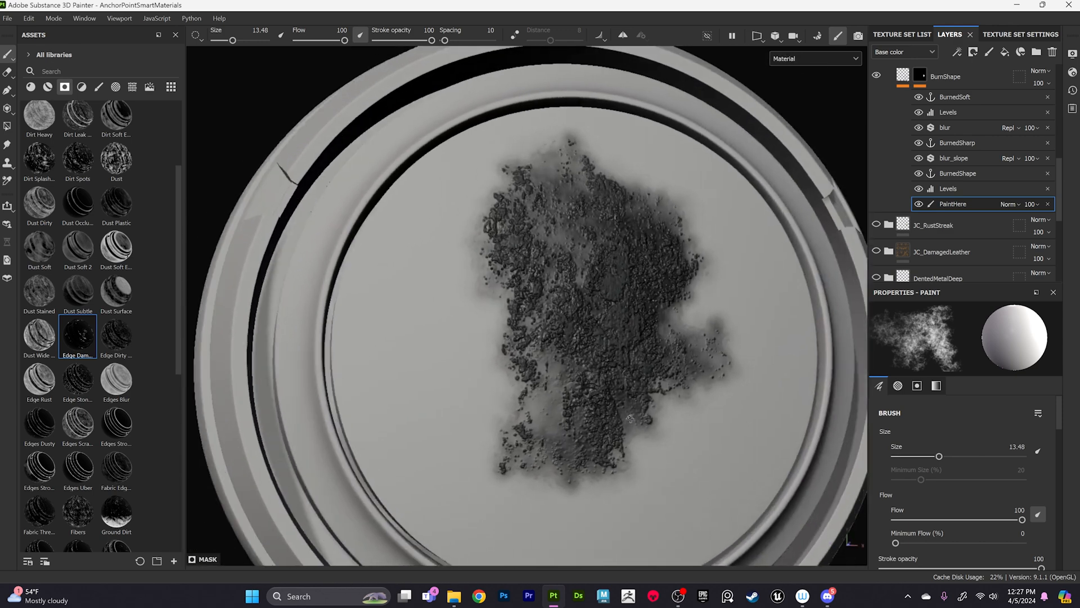
click(621, 160)
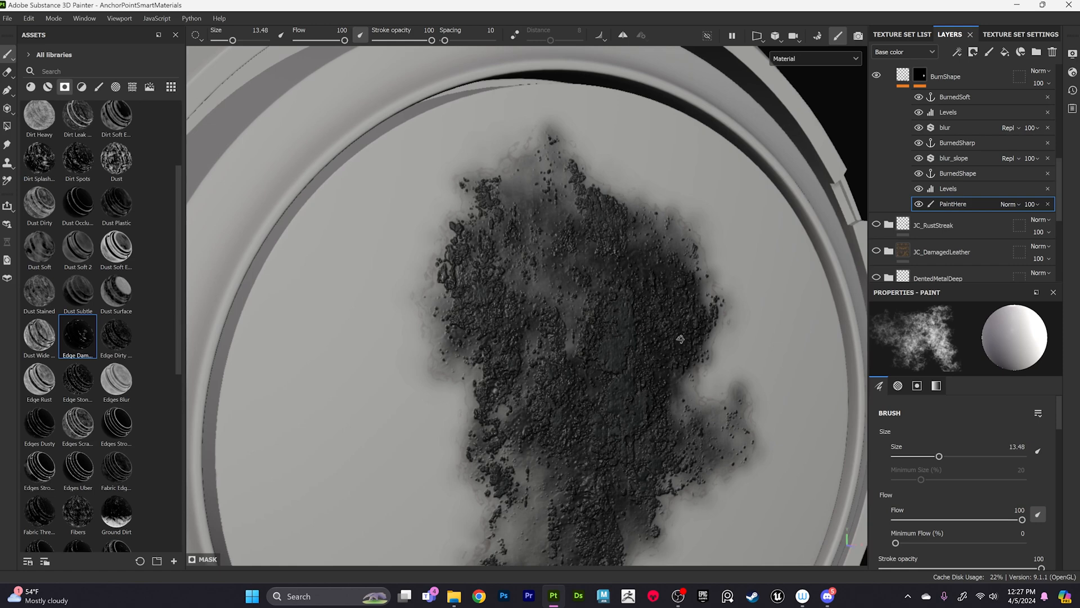
click(634, 339)
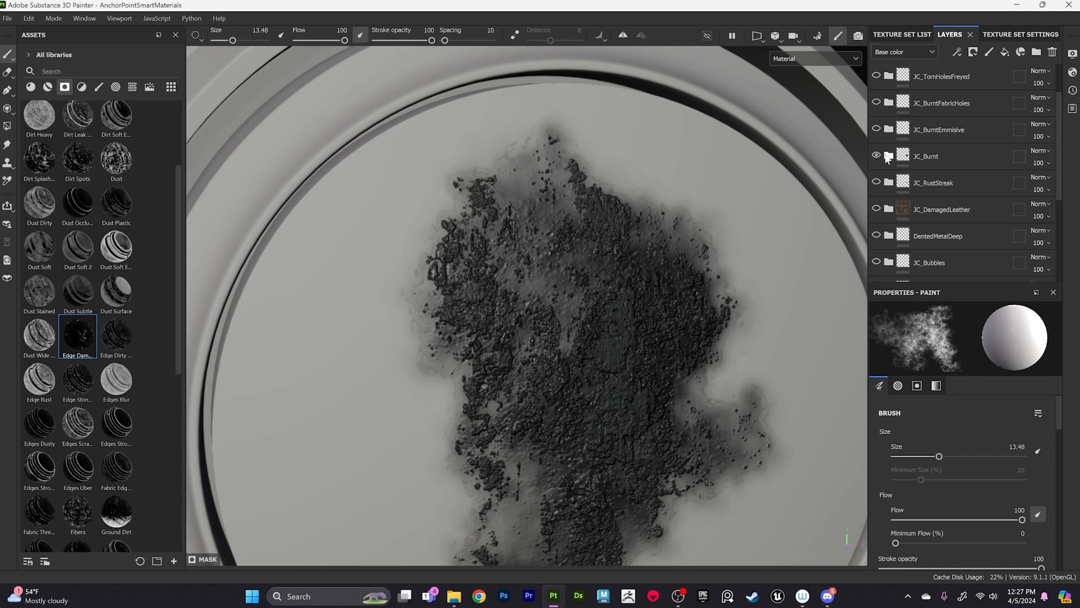
Switch to JC_BurntEmmisive and paint a charred patch with glowing orange embers using Dirt 3.
click(876, 156)
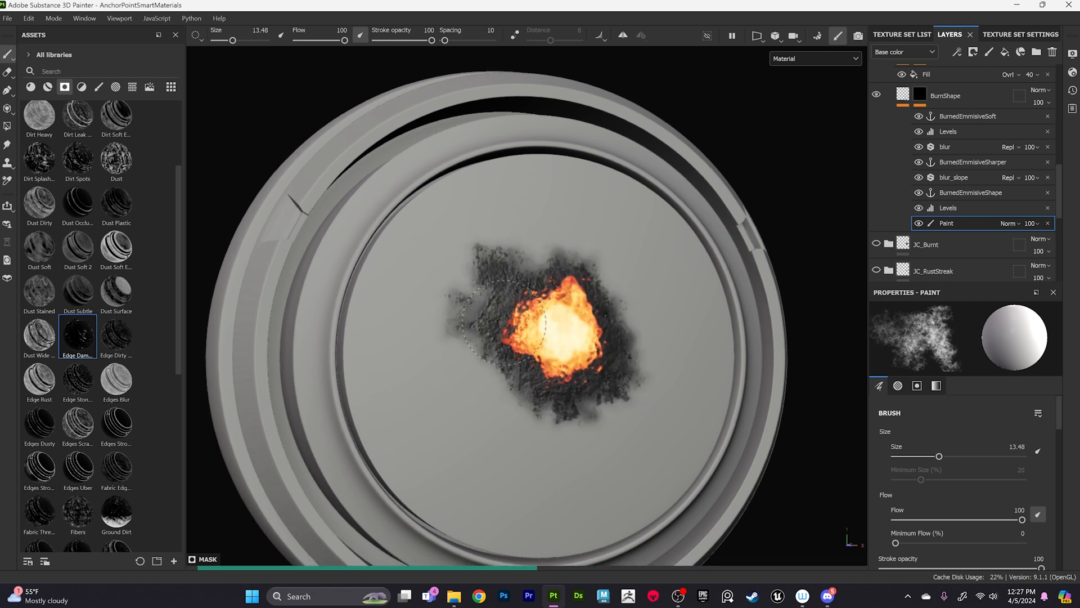
drag(551, 324, 537, 351)
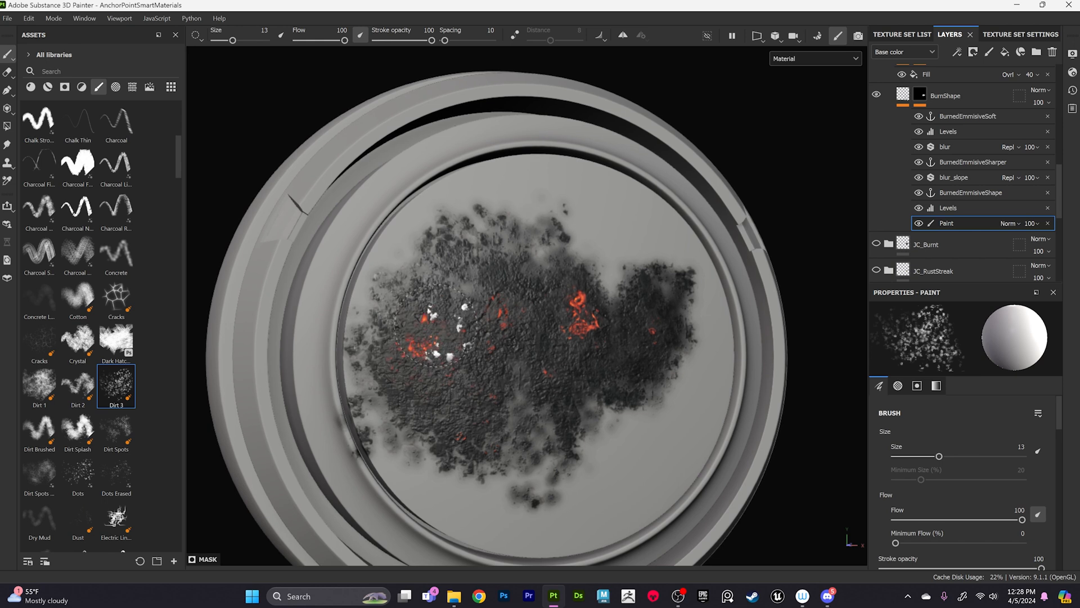
click(524, 439)
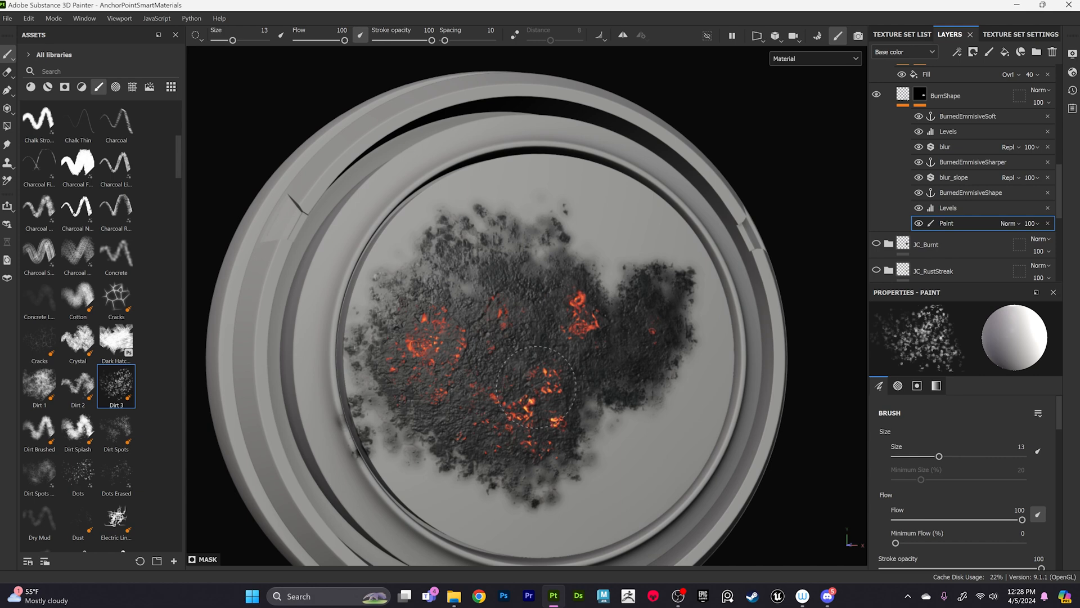
click(535, 380)
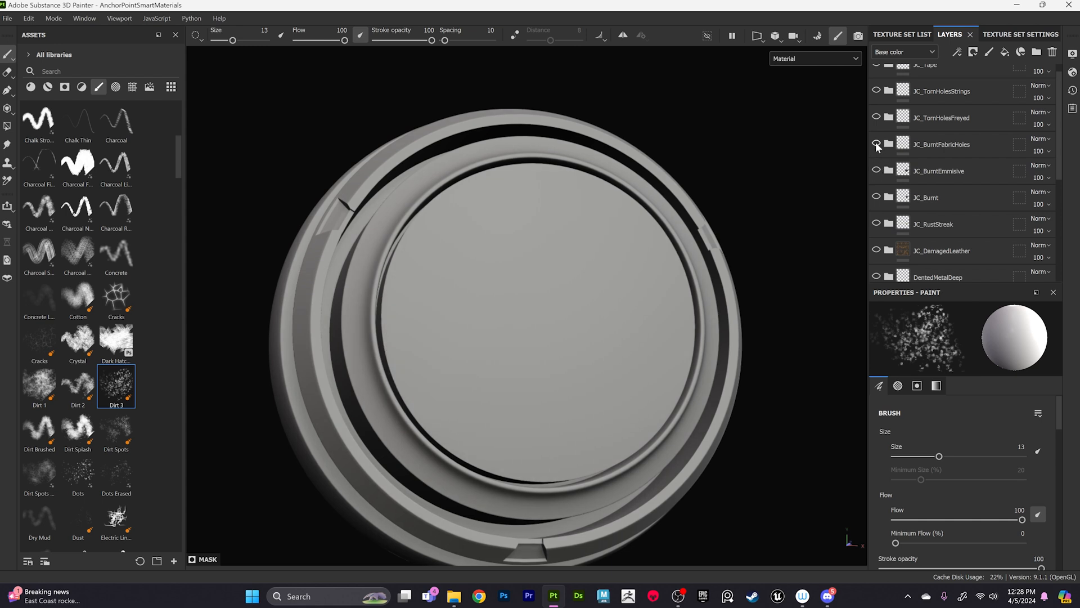
Turn on JC_BurntFabricHoles and paint scorched holes near the disc centre.
click(887, 144)
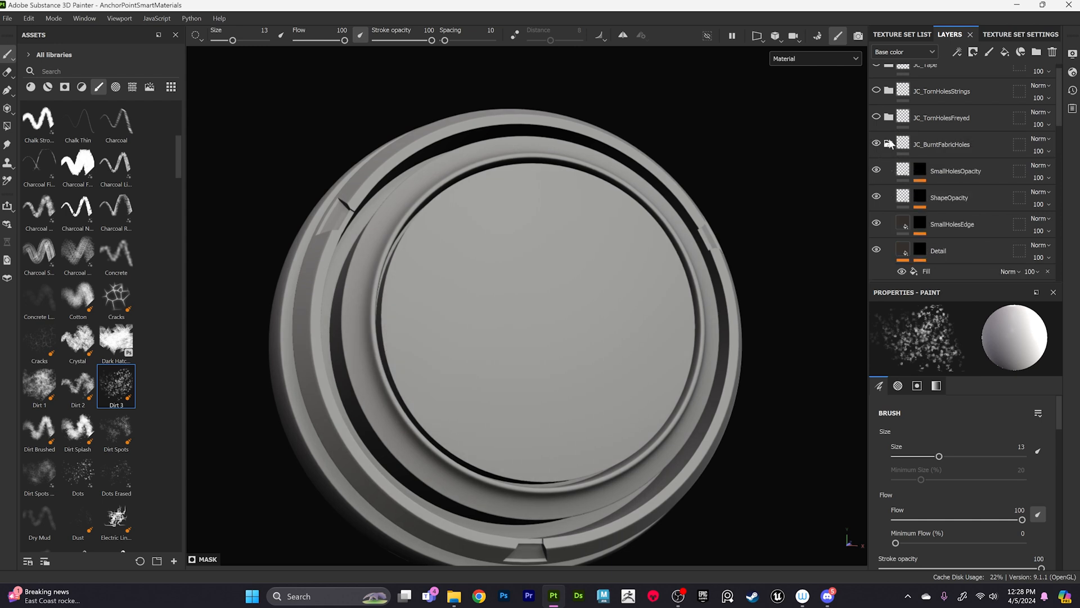
scroll(down, 3)
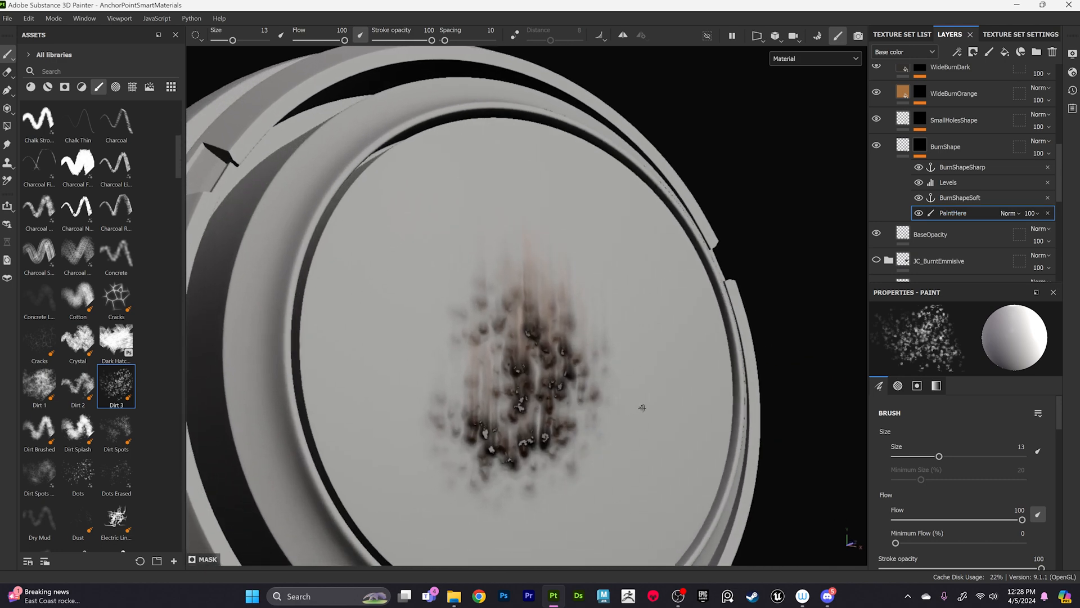
click(561, 217)
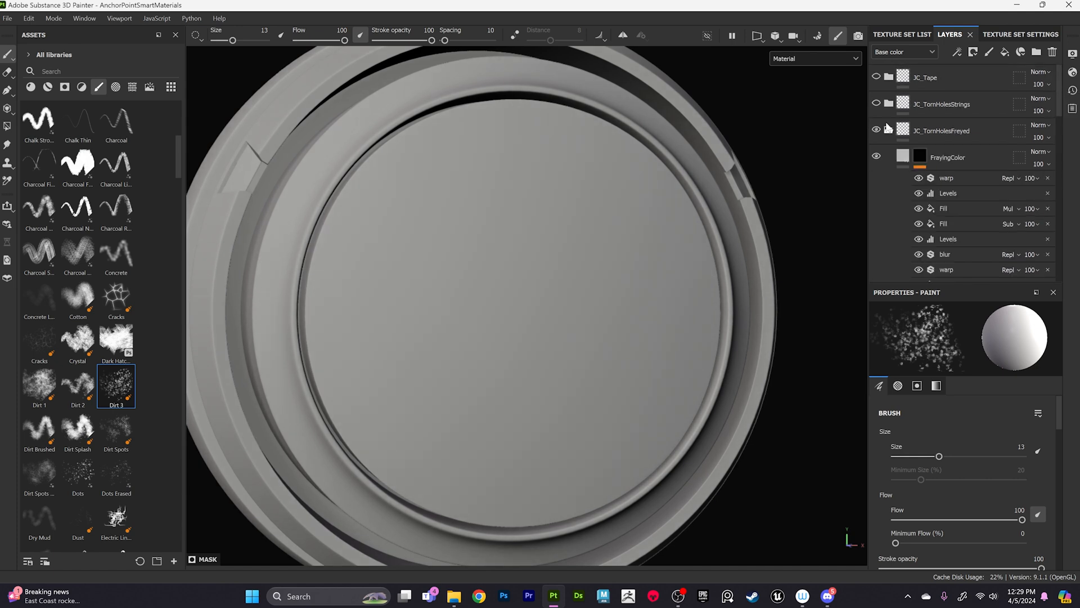
Paint a frayed cloth tear with Dirt 1 at size 2.78, then a diagonal slit with JC_TornHolesStrings.
scroll(down, 3)
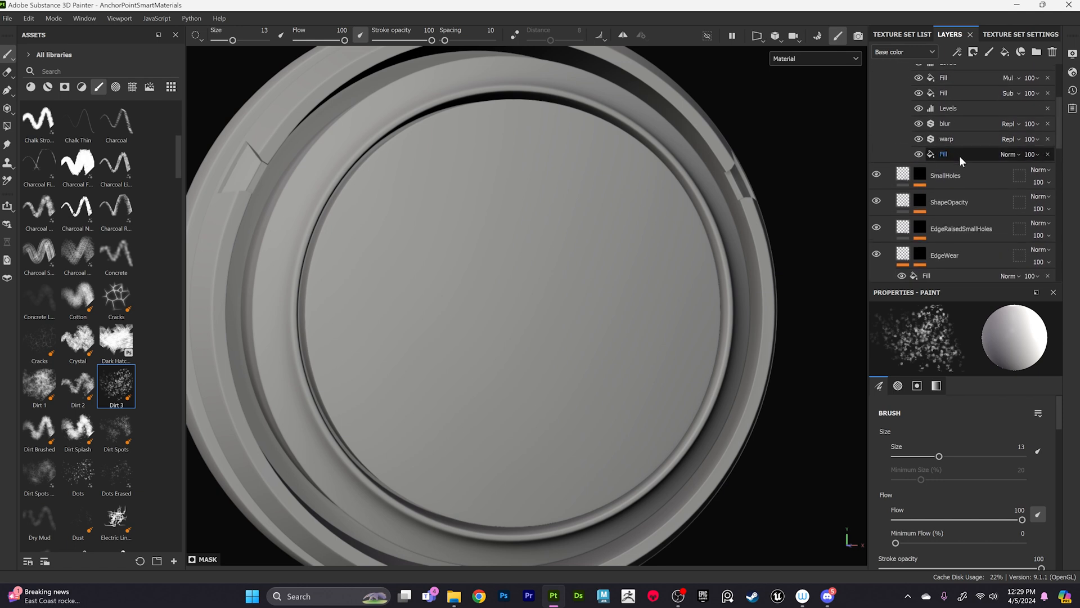
click(942, 154)
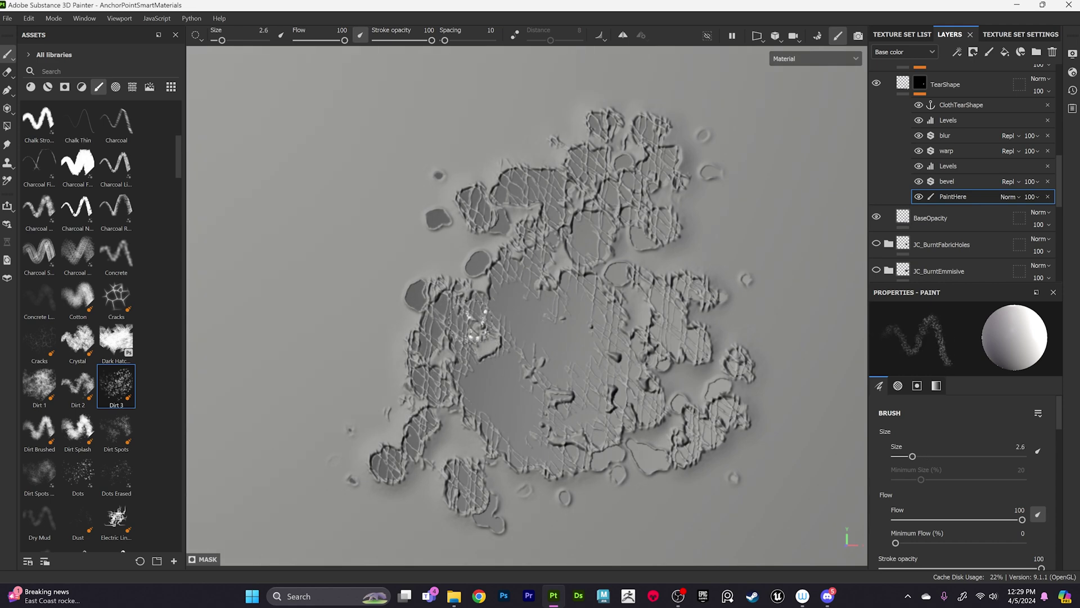
click(38, 387)
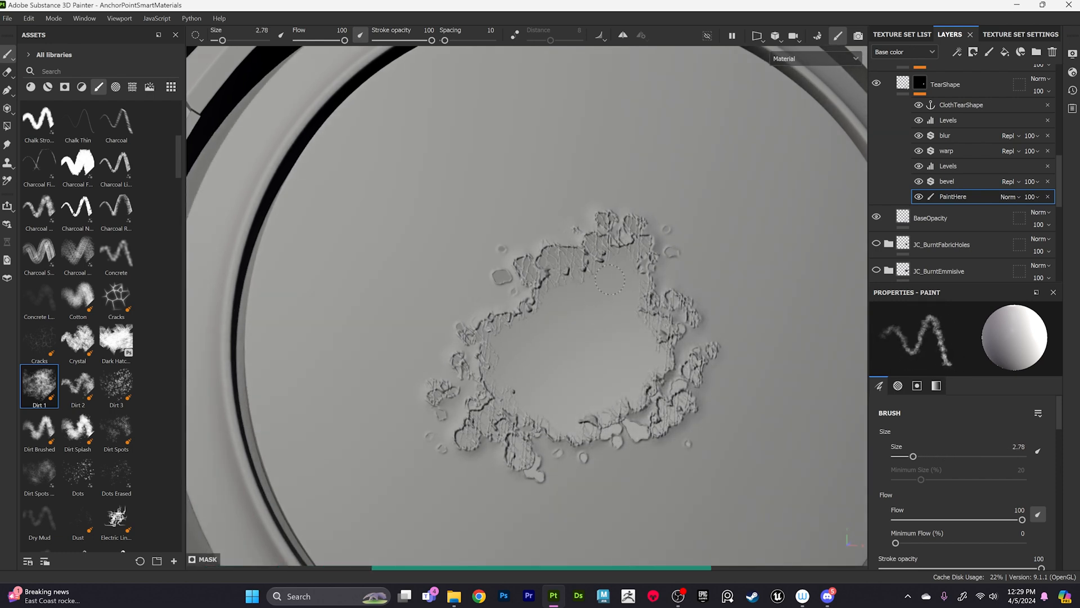
click(583, 286)
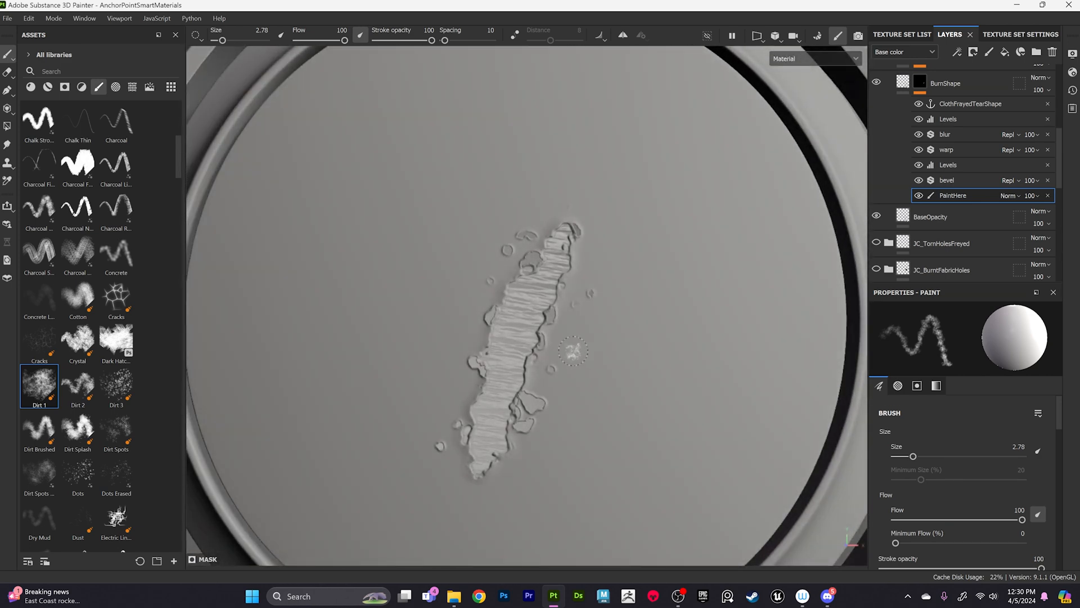
Set the StingsColor layer's Base color to #867171 for a dusty reddish tint.
click(502, 353)
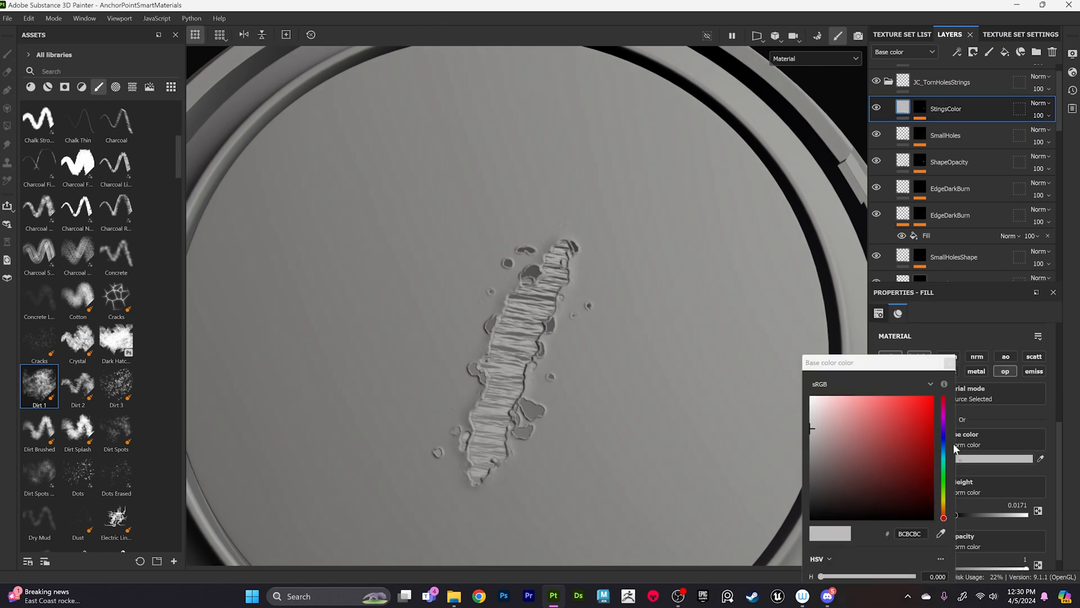
click(856, 432)
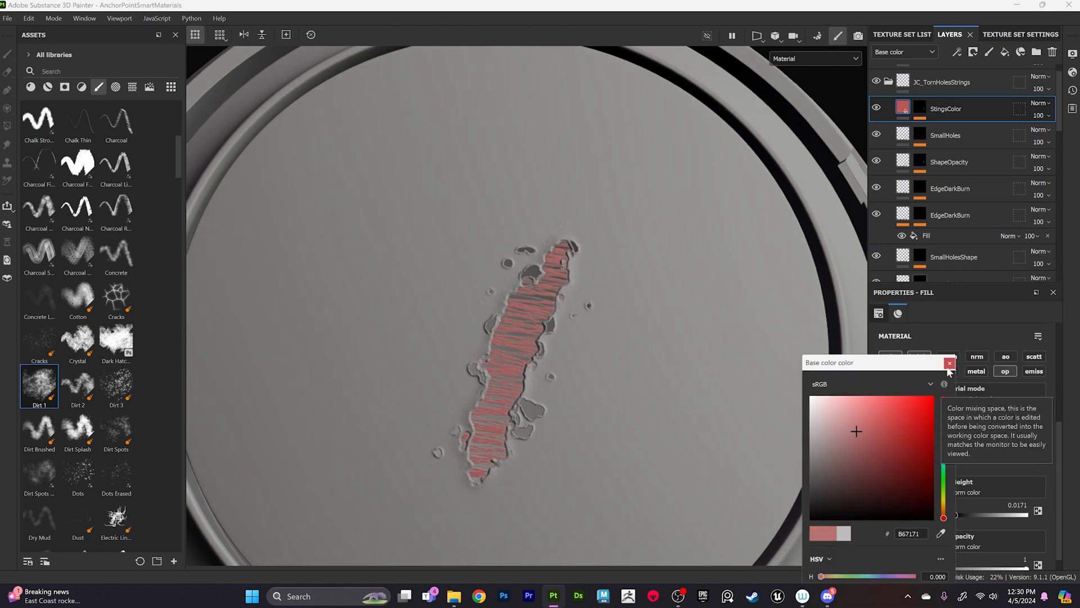
click(949, 363)
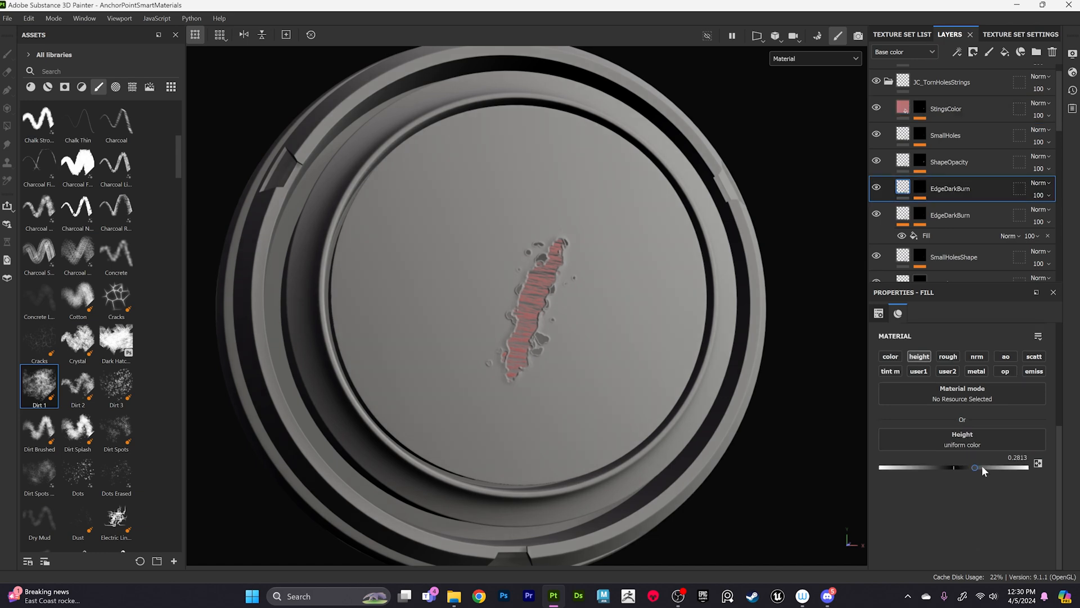
Raise EdgeDarkBurn's Height to 0.7338 to deepen the tear's darkened edge.
drag(974, 467, 1009, 467)
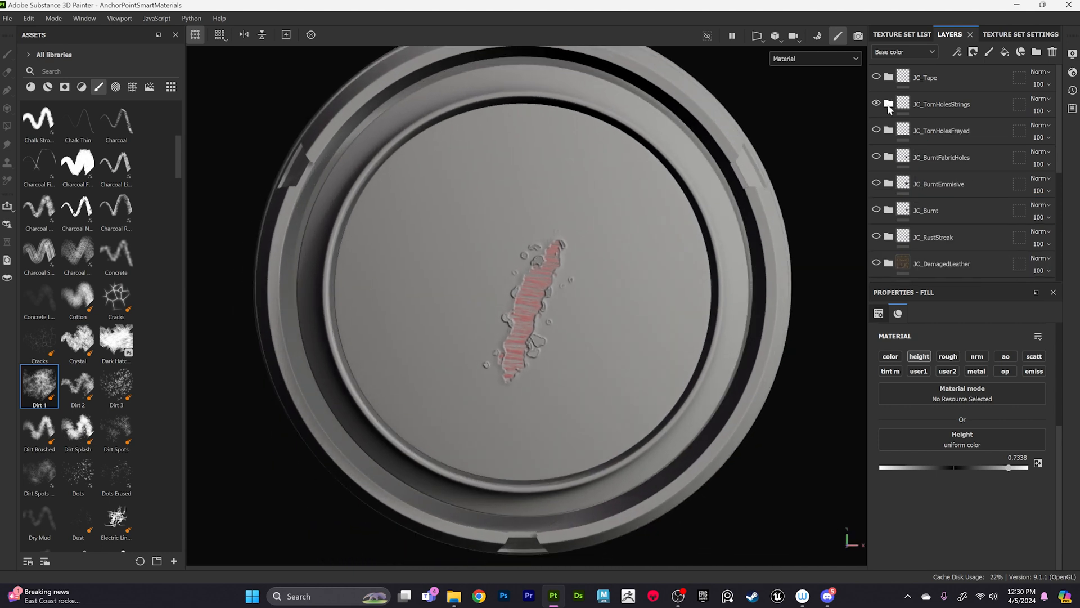
click(875, 105)
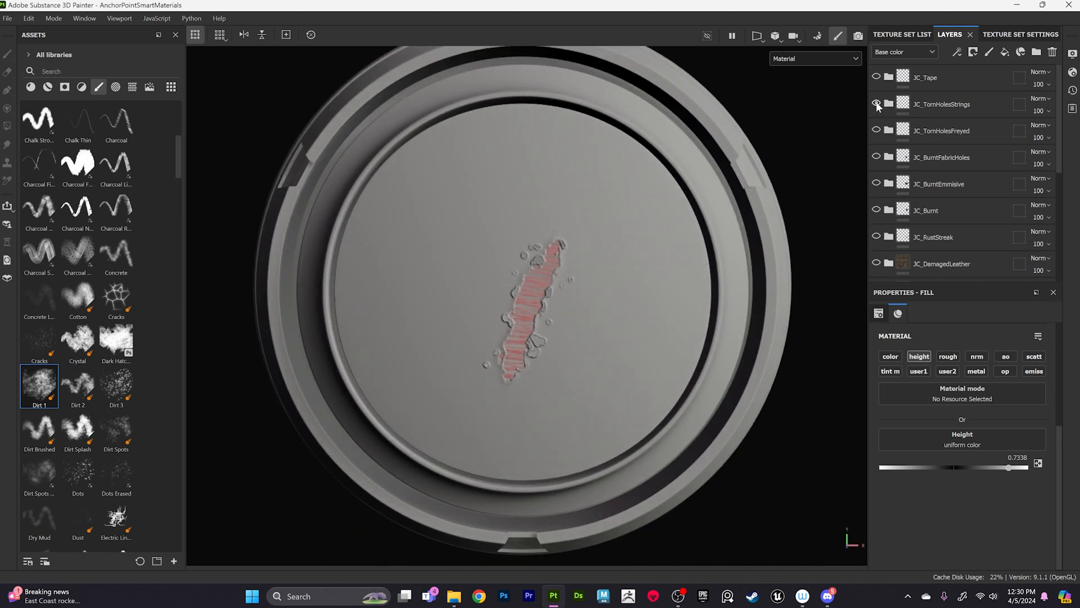
Hide JC_TornHolesStrings, enable JC_Tape and select StickerShape's PaintHere layer.
click(876, 104)
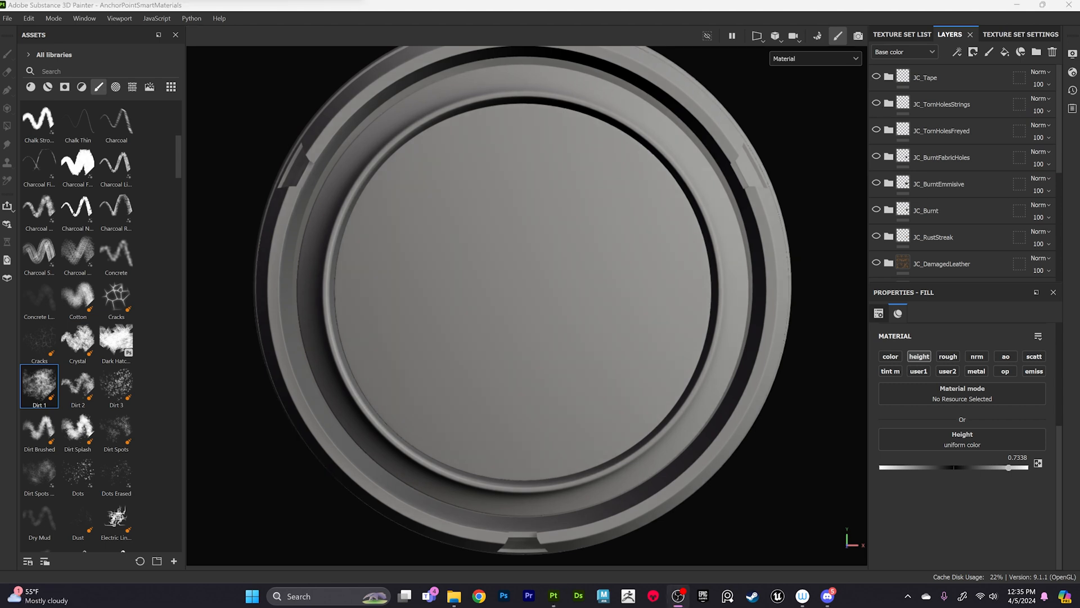
click(875, 78)
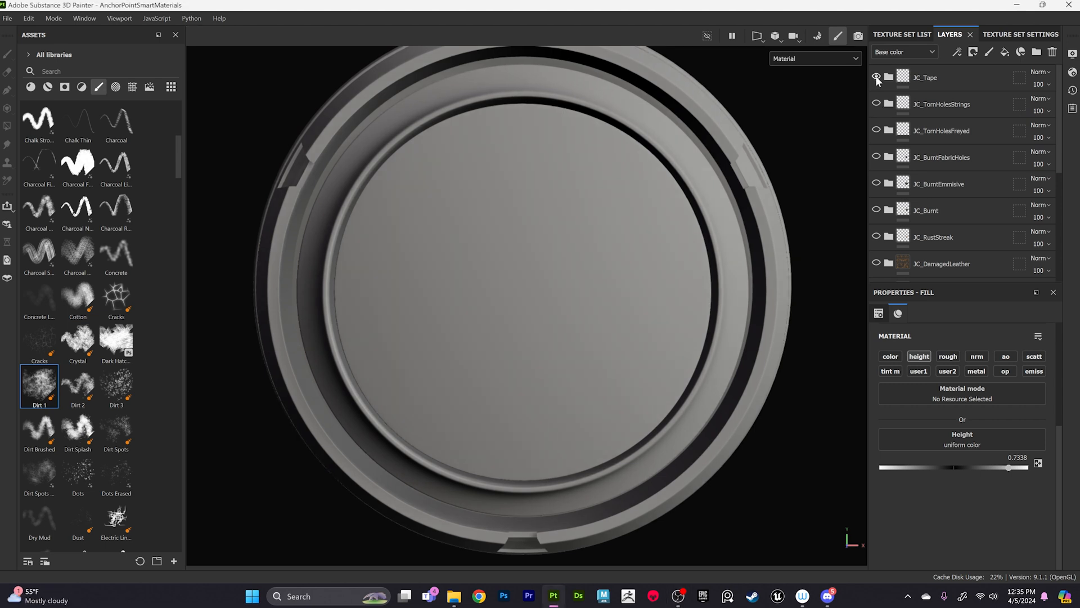
click(876, 77)
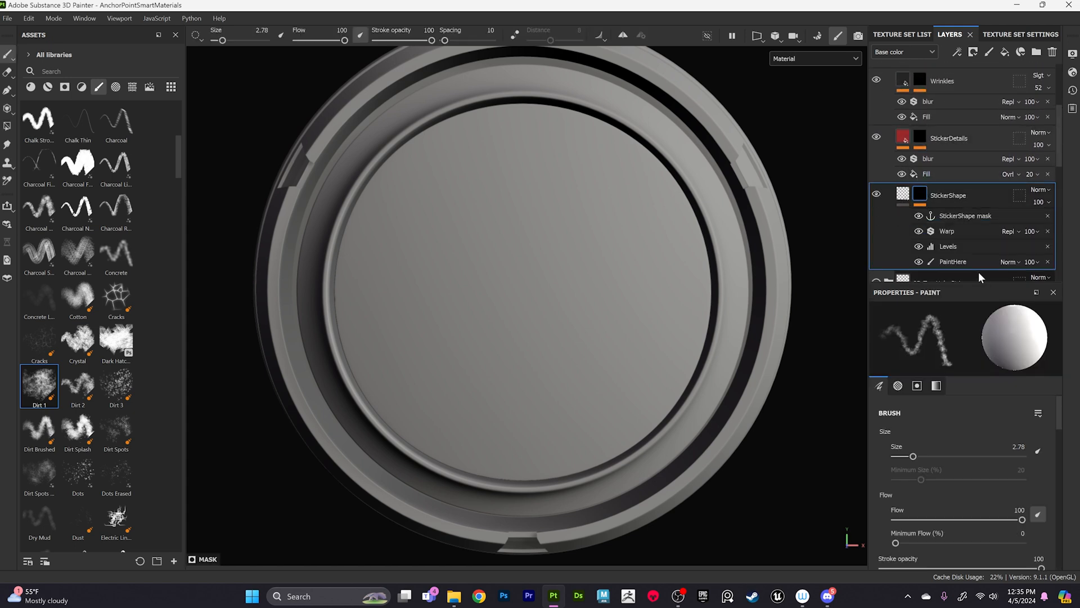
click(952, 261)
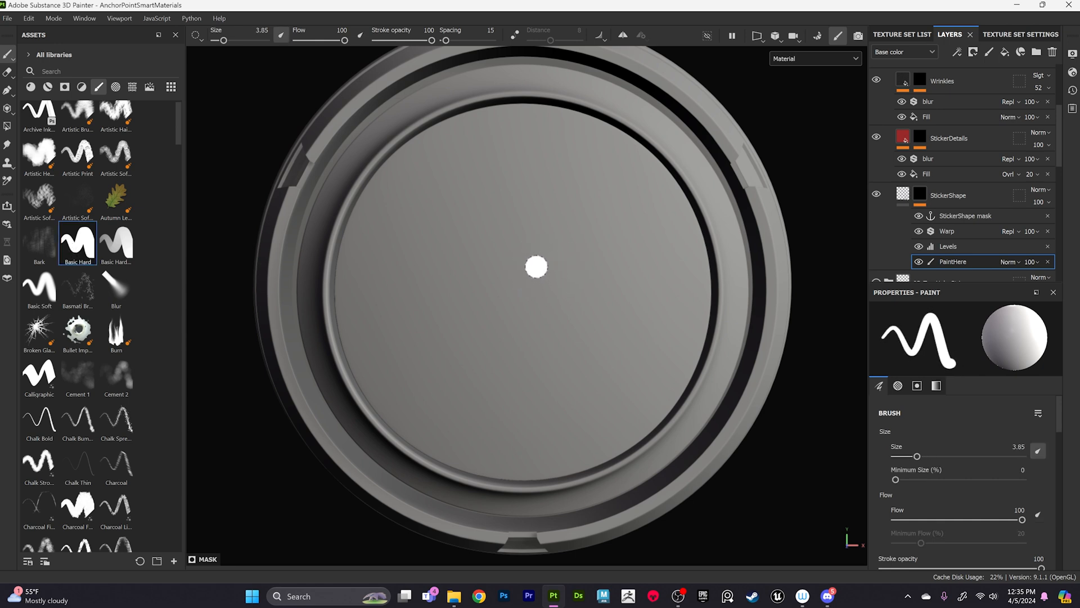
Paint a wrinkled red tape strip diagonally across the disc with the Basic Hard brush.
drag(579, 242, 500, 331)
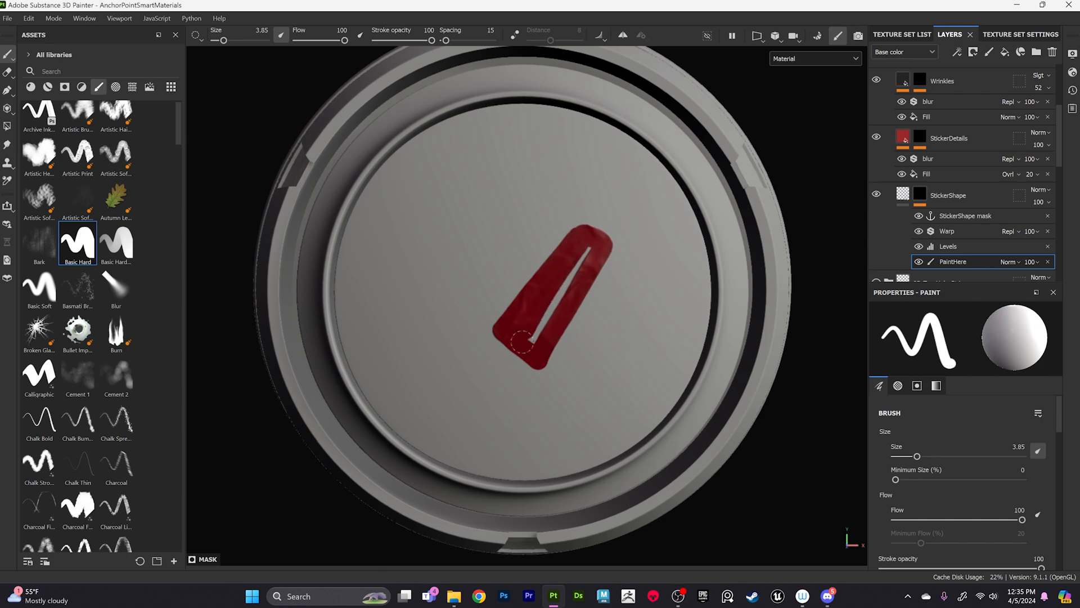
drag(524, 337, 616, 244)
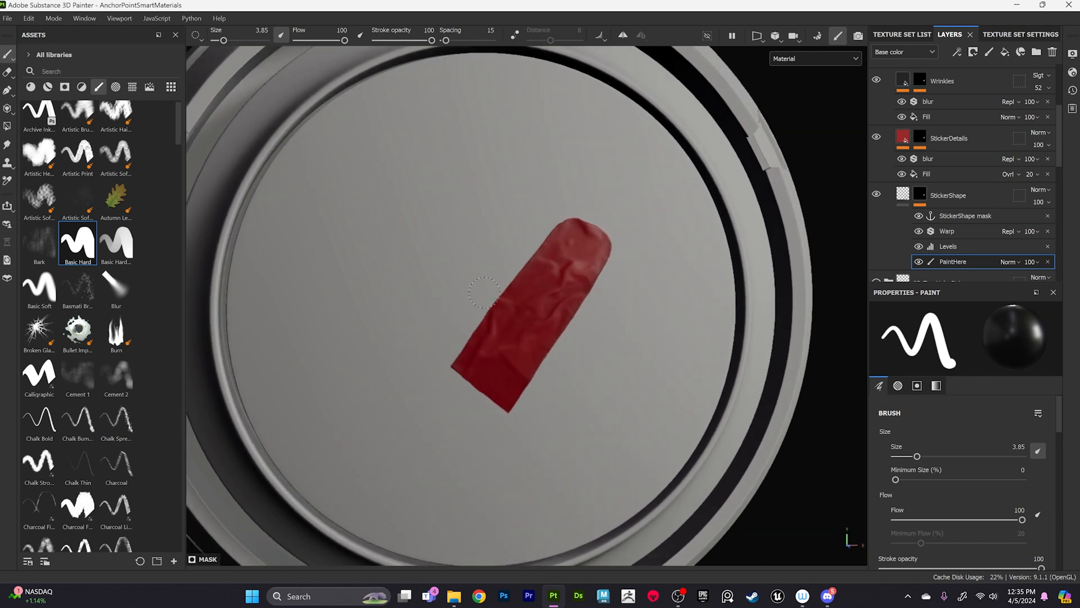
click(601, 156)
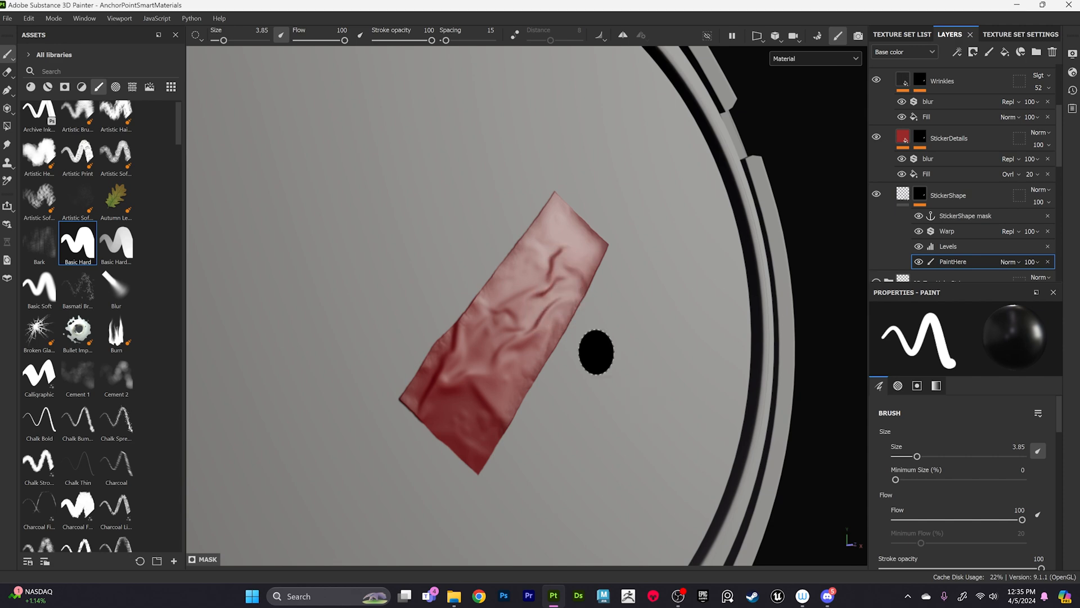
drag(596, 353, 604, 323)
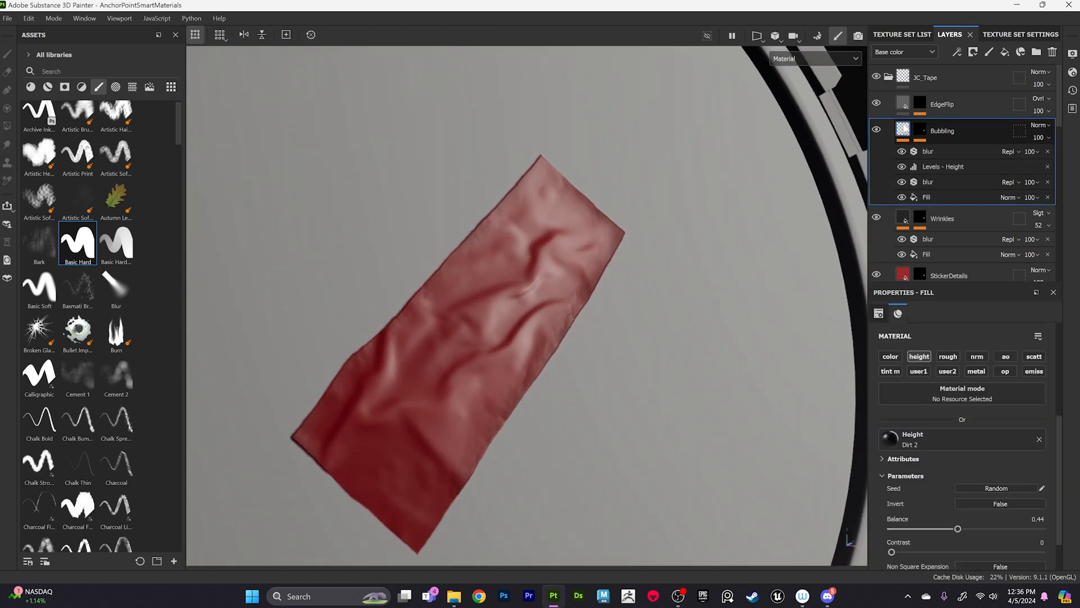
mouse_move(550, 199)
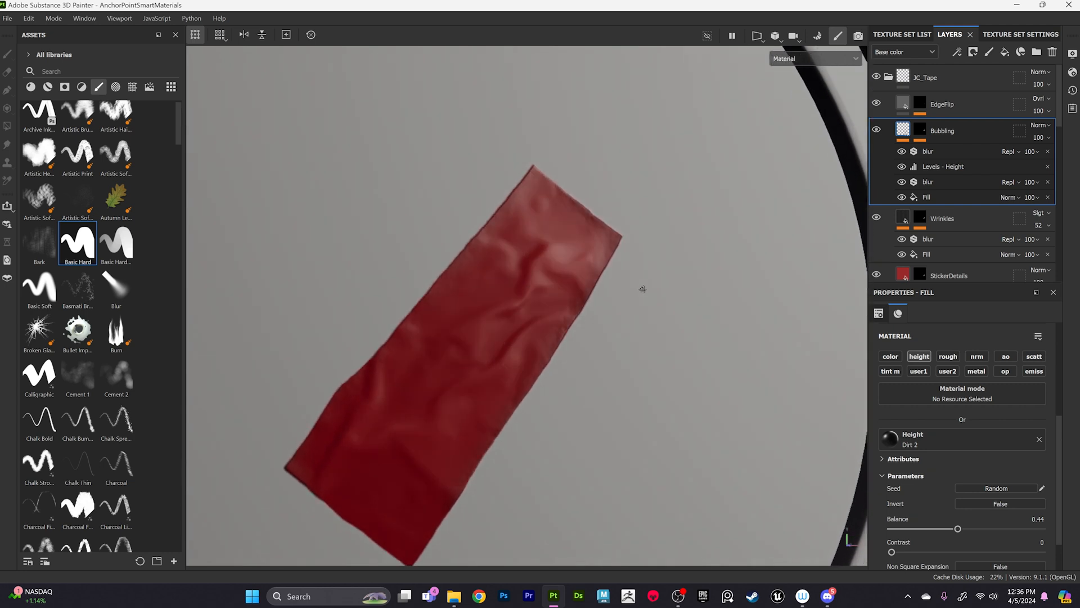
click(942, 104)
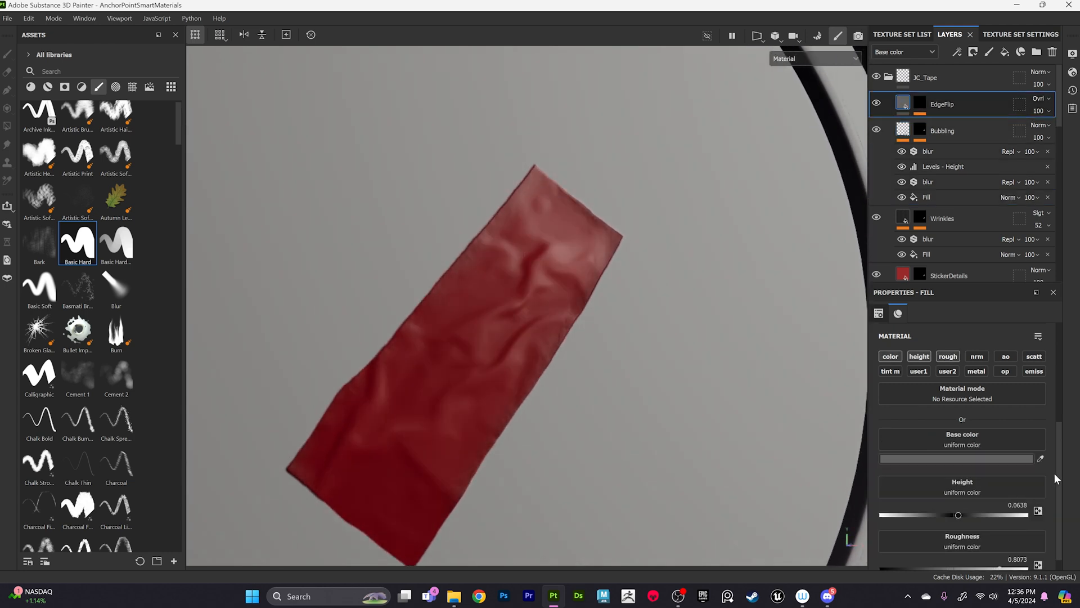
drag(958, 515, 964, 498)
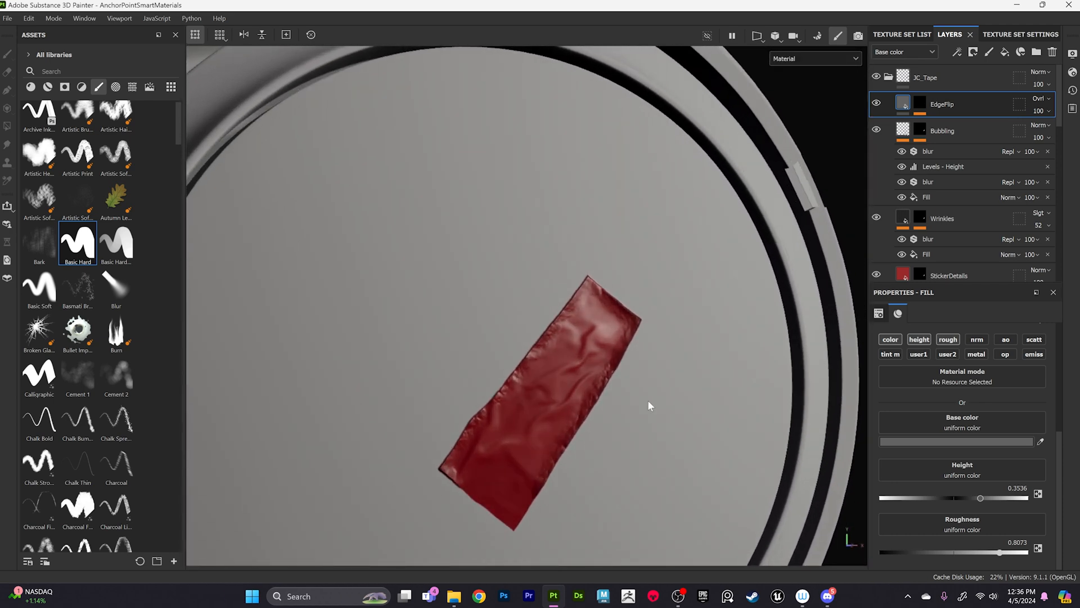
drag(999, 497, 958, 497)
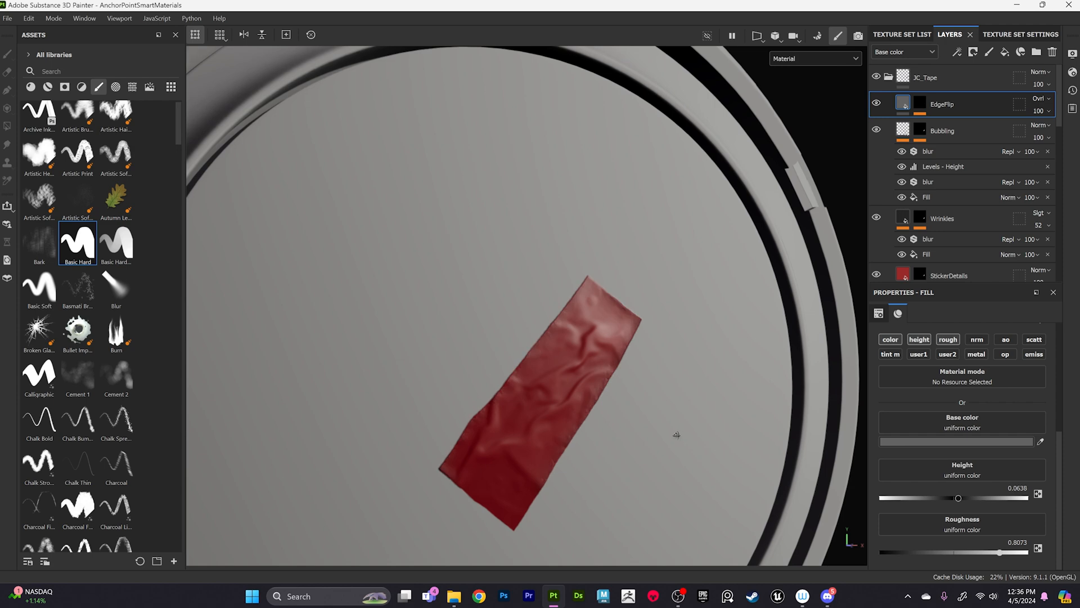